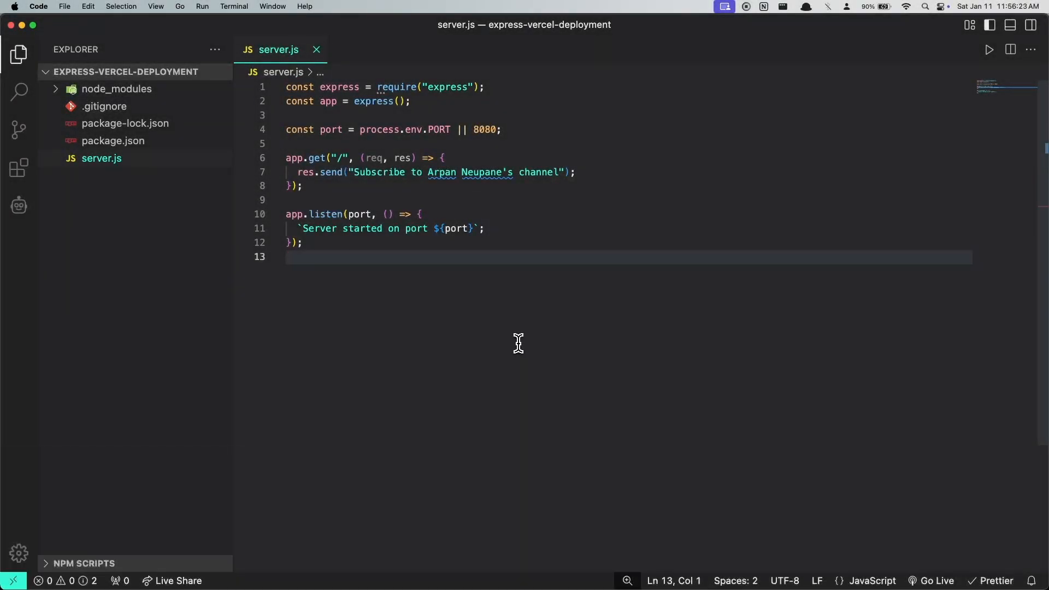
pyautogui.moveTo(489, 308)
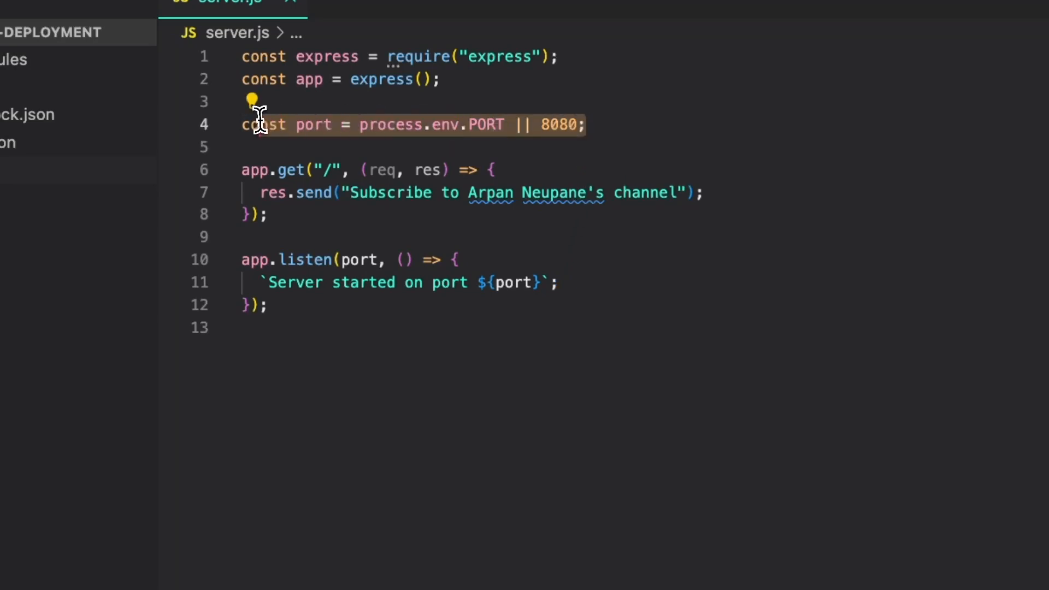
pyautogui.moveTo(721, 408)
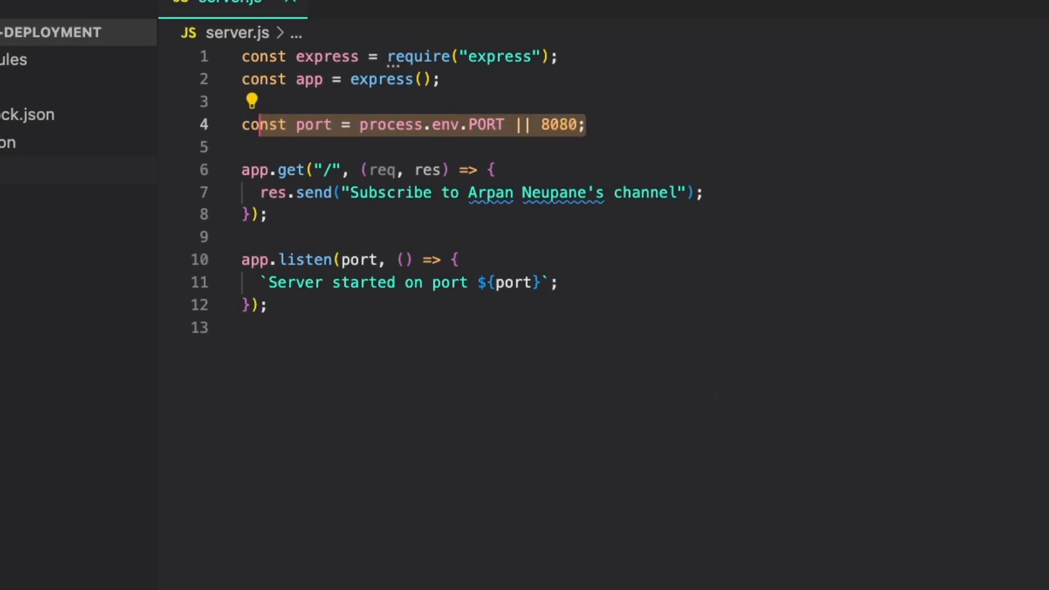
pyautogui.moveTo(721, 410)
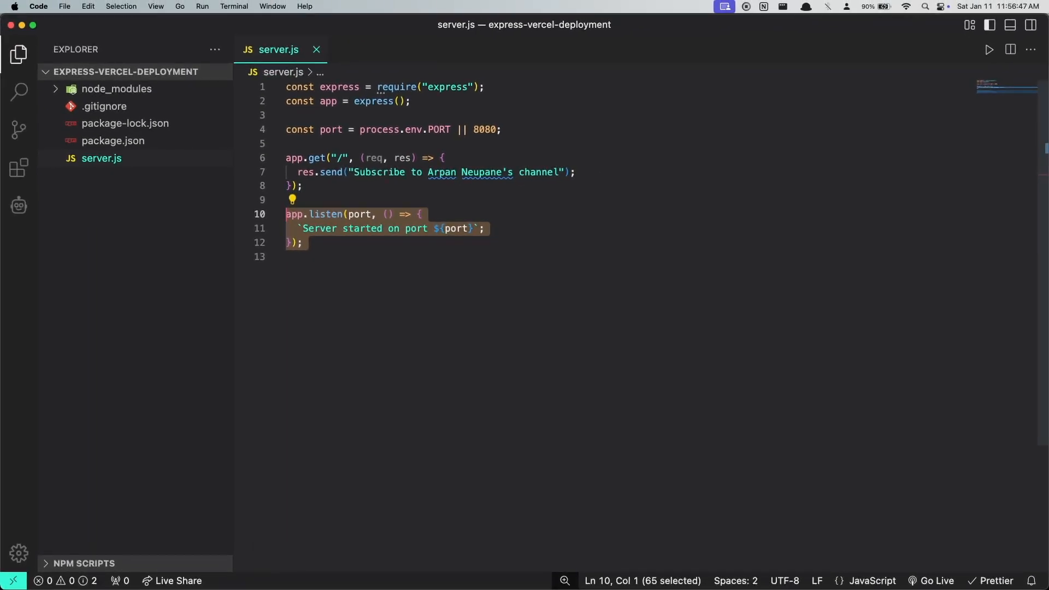
pyautogui.moveTo(337, 284)
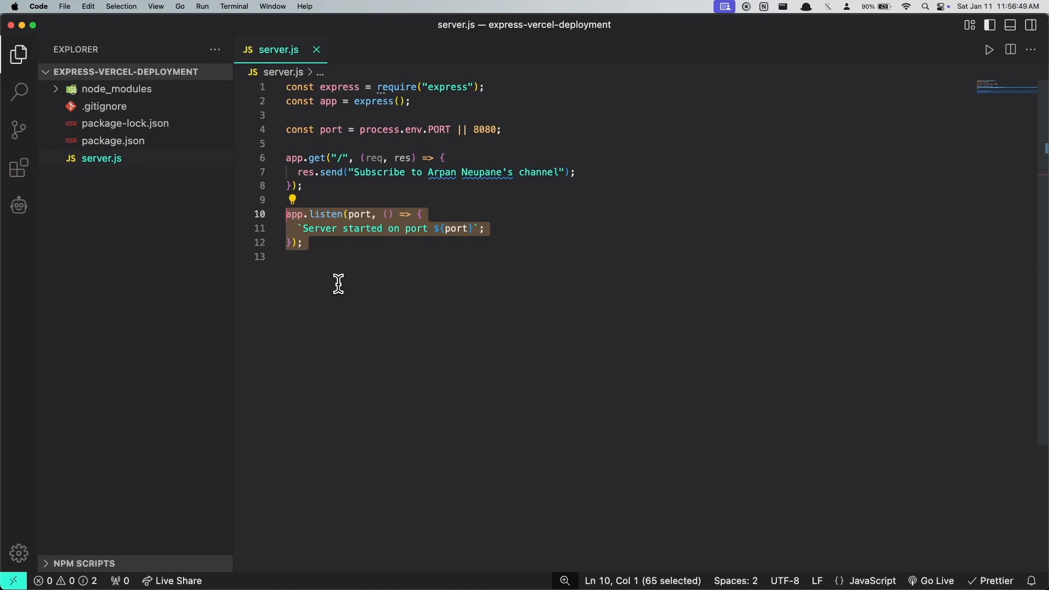
pyautogui.moveTo(357, 302)
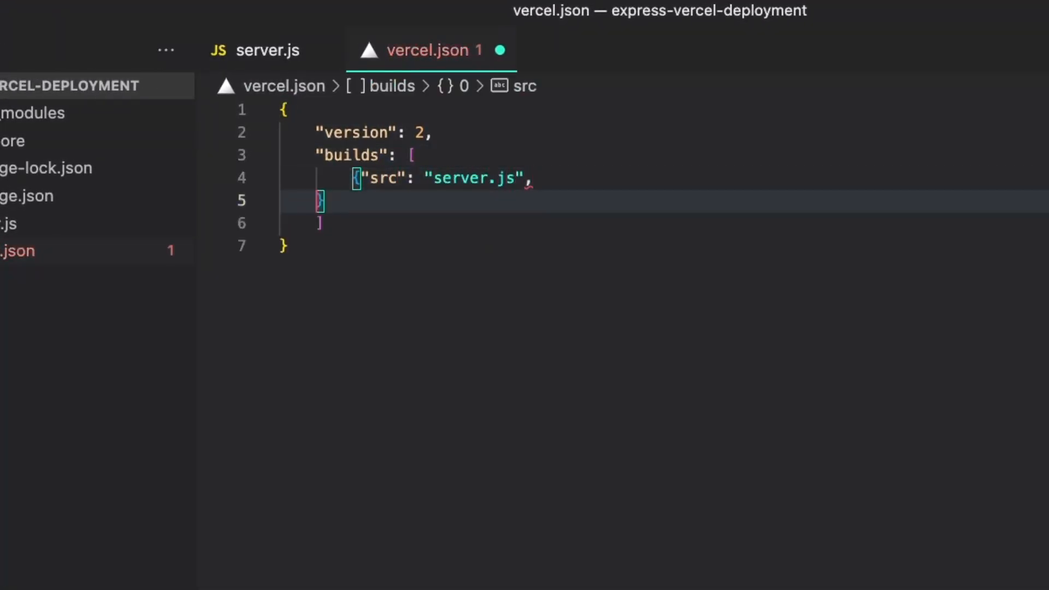
pyautogui.write('"use": "@vercel/node" }],')
pyautogui.write('"dest":')
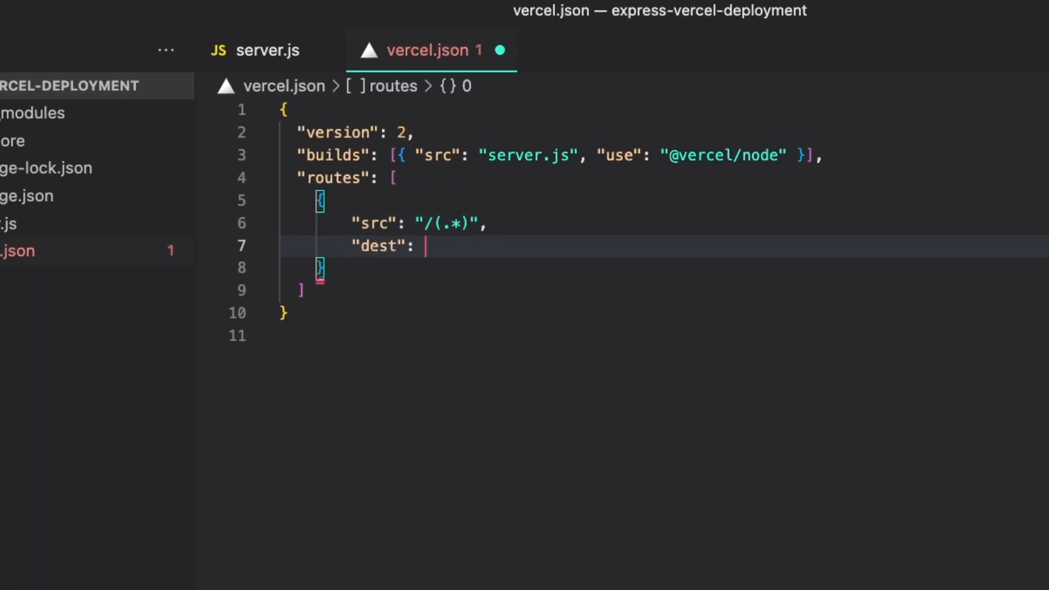
pyautogui.write('"server.js"')
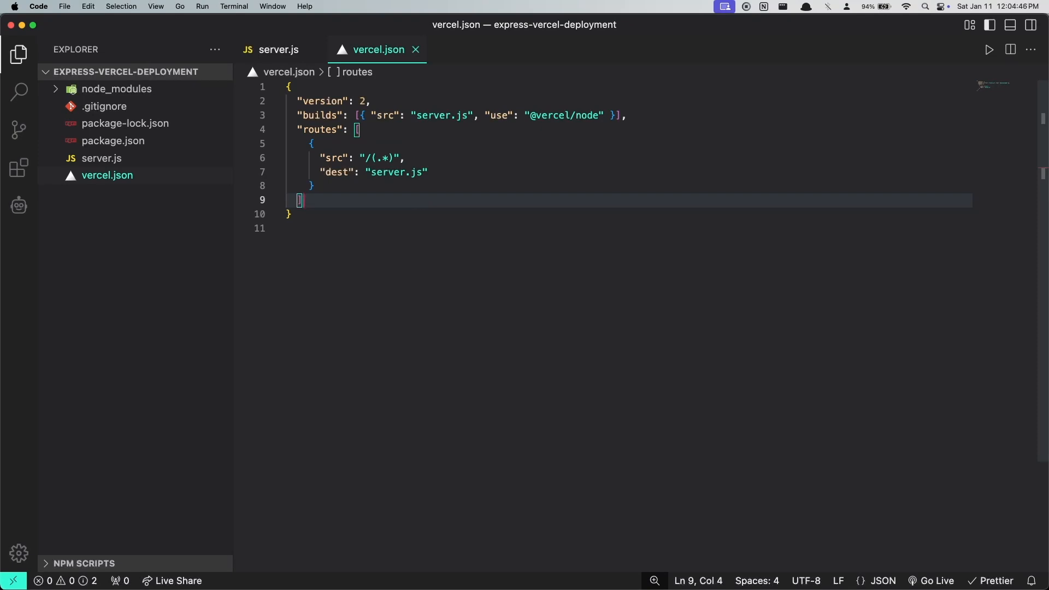
pyautogui.moveTo(400, 198)
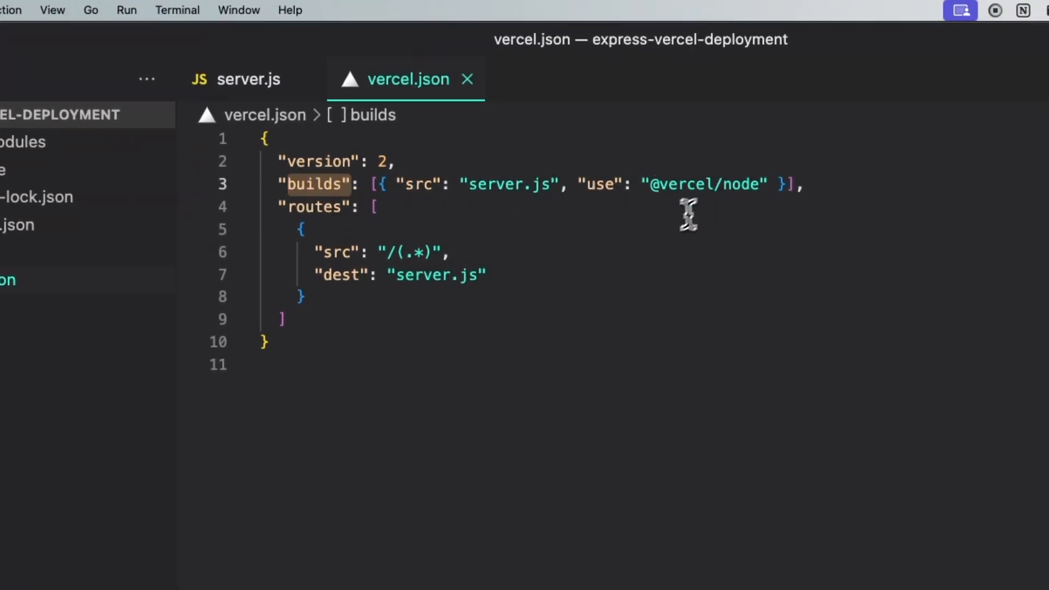
pyautogui.moveTo(517, 265)
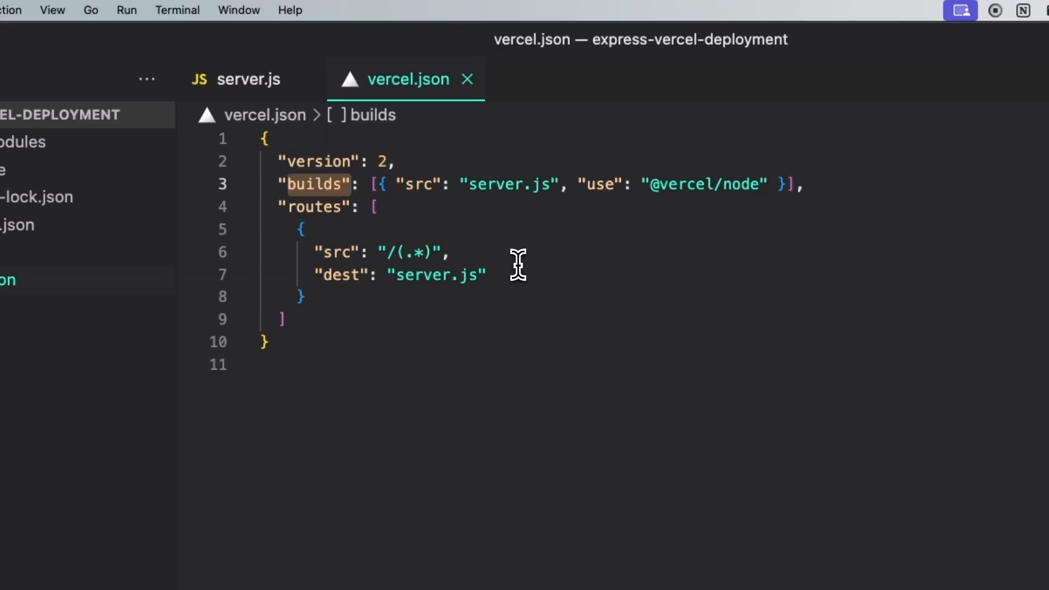
pyautogui.moveTo(517, 267)
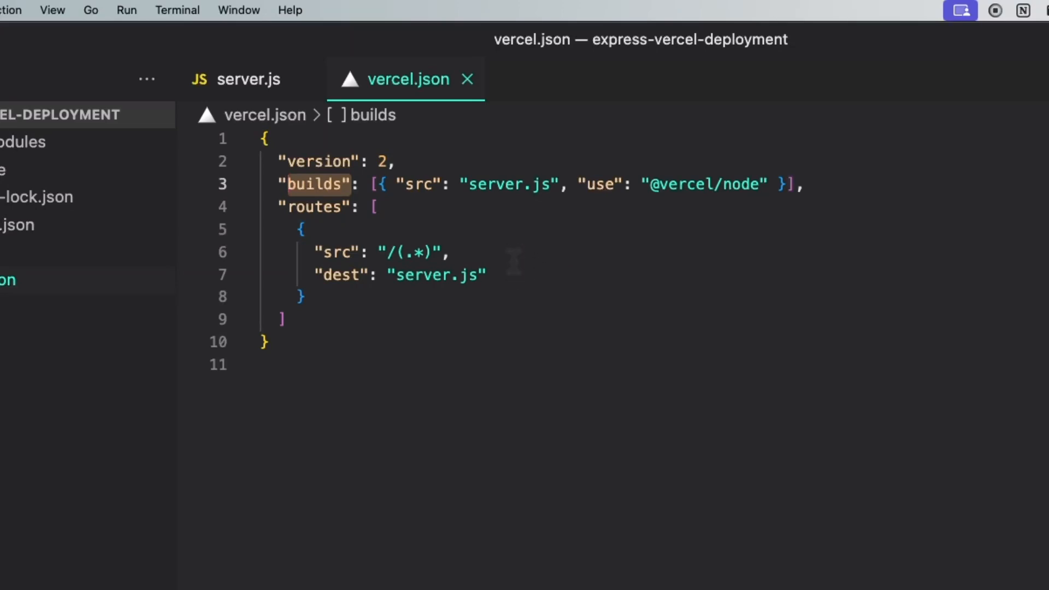
pyautogui.moveTo(522, 272)
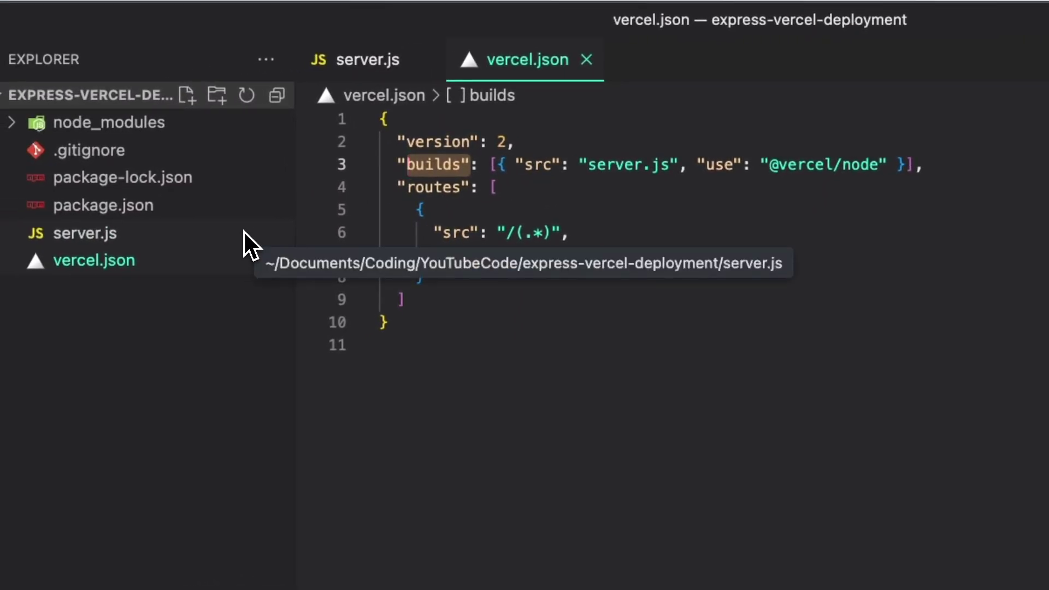
pyautogui.moveTo(227, 258)
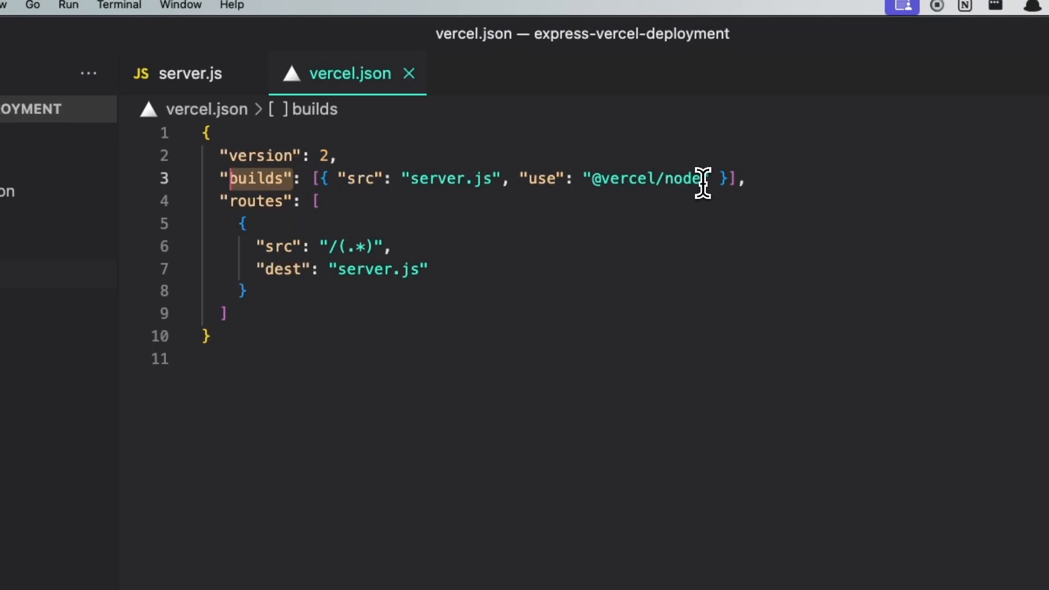
pyautogui.moveTo(336, 215)
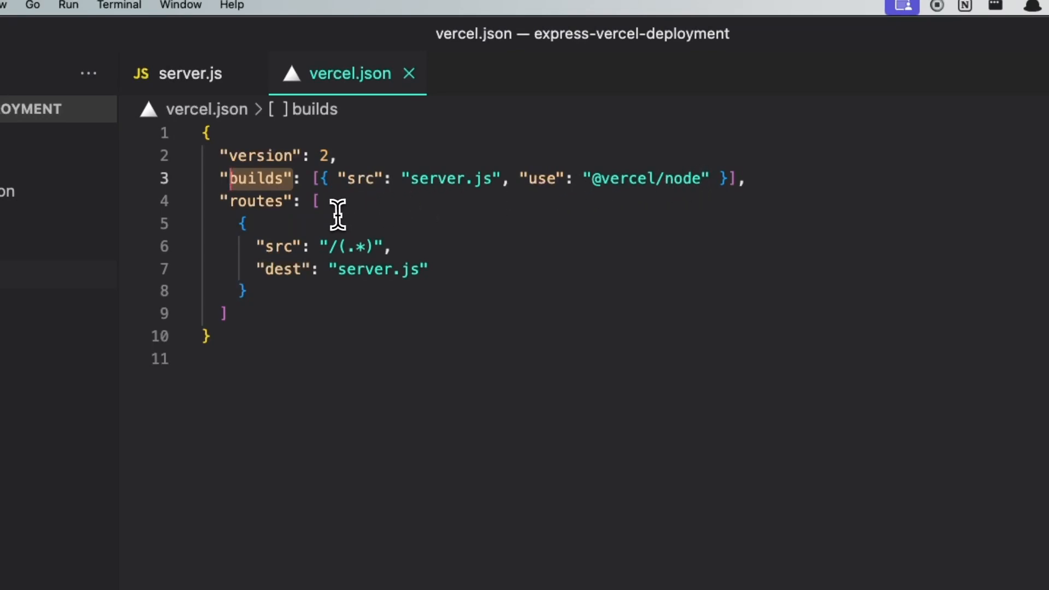
pyautogui.moveTo(328, 215)
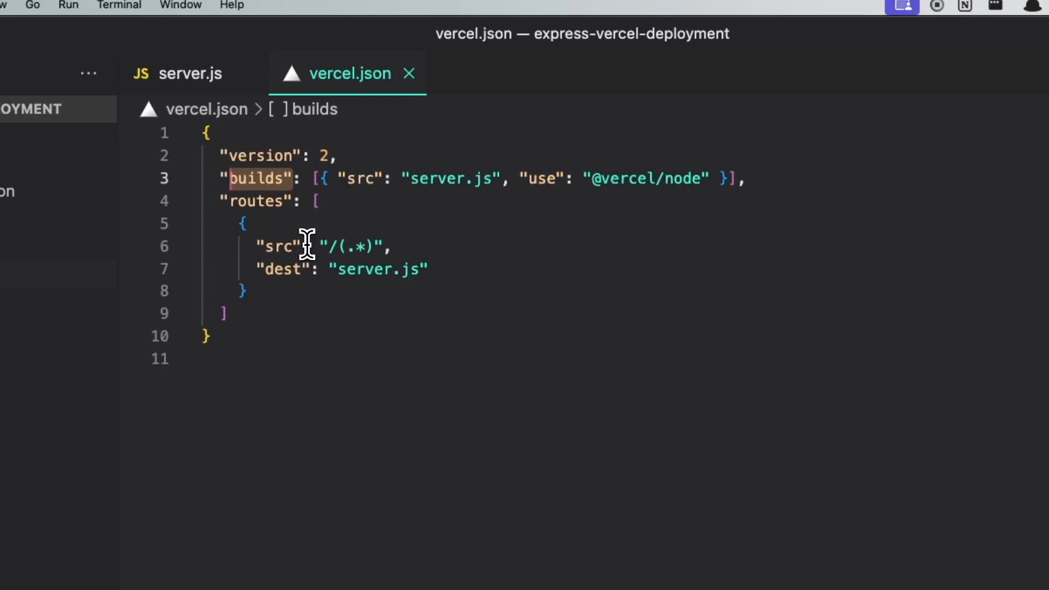
pyautogui.moveTo(328, 251)
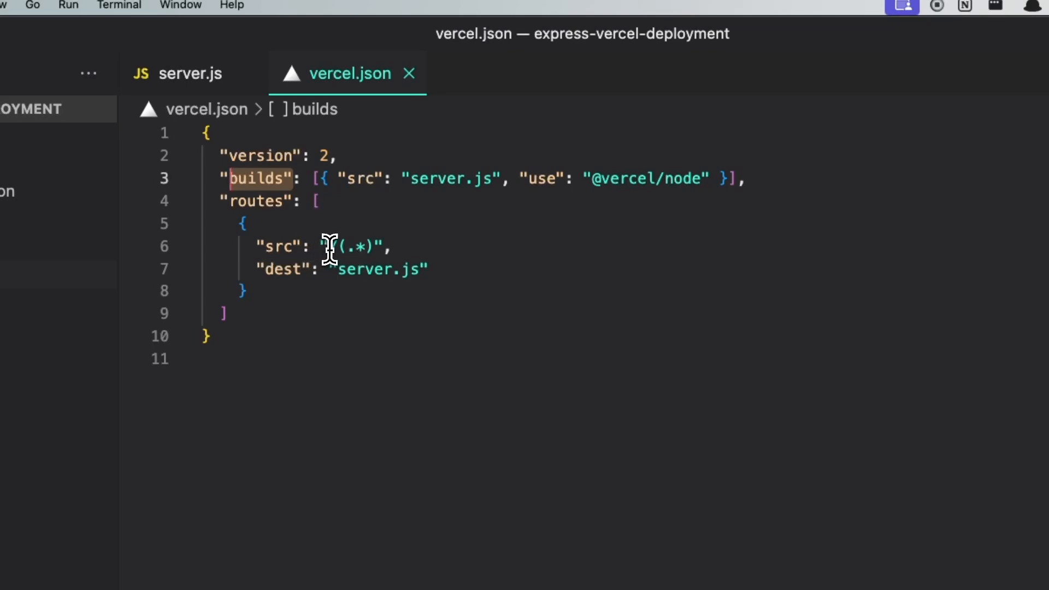
pyautogui.write('/')
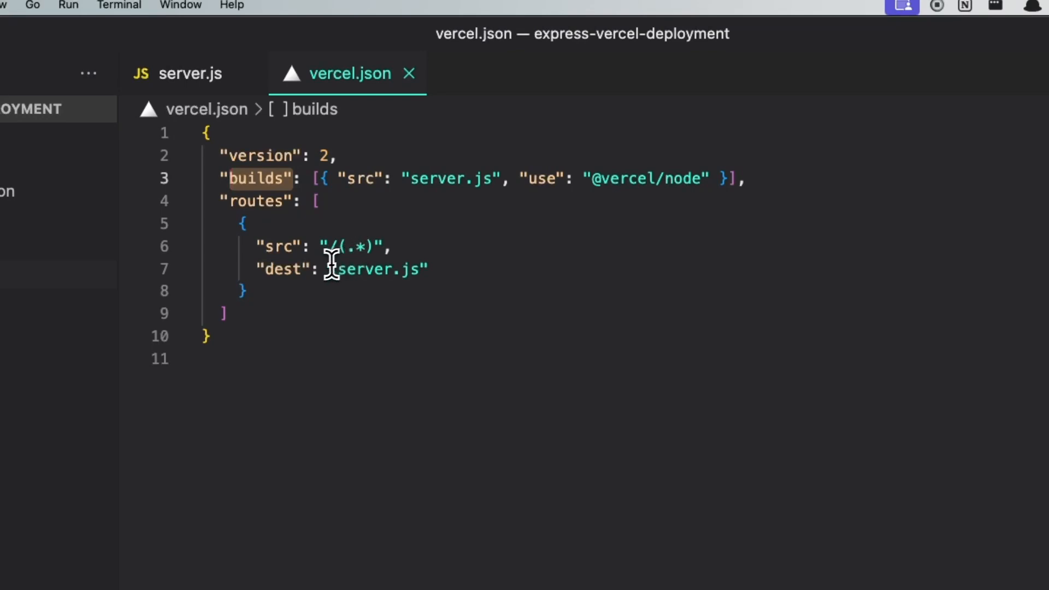
pyautogui.moveTo(370, 270)
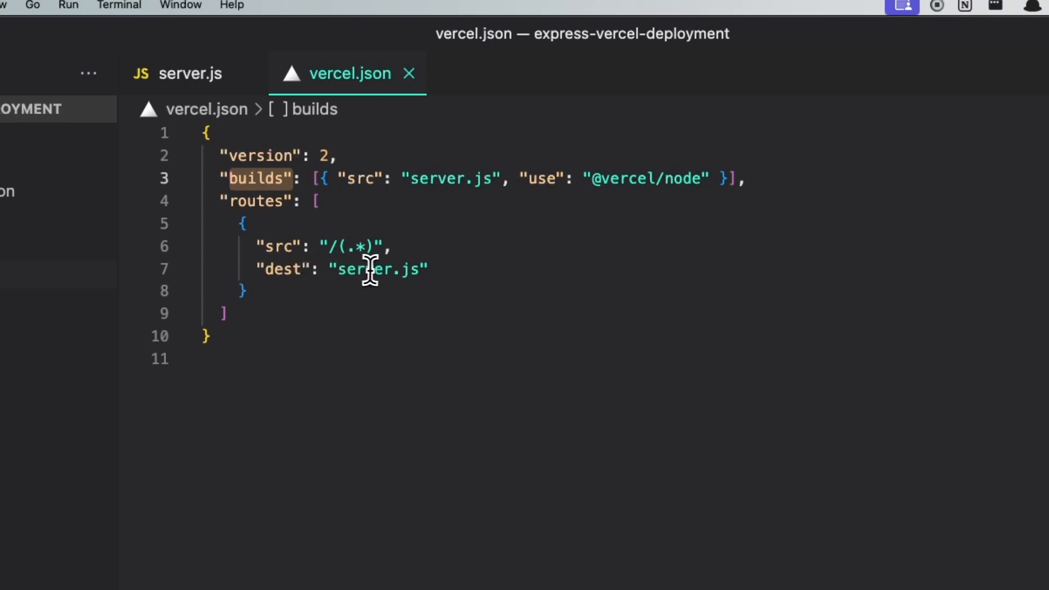
pyautogui.moveTo(378, 274)
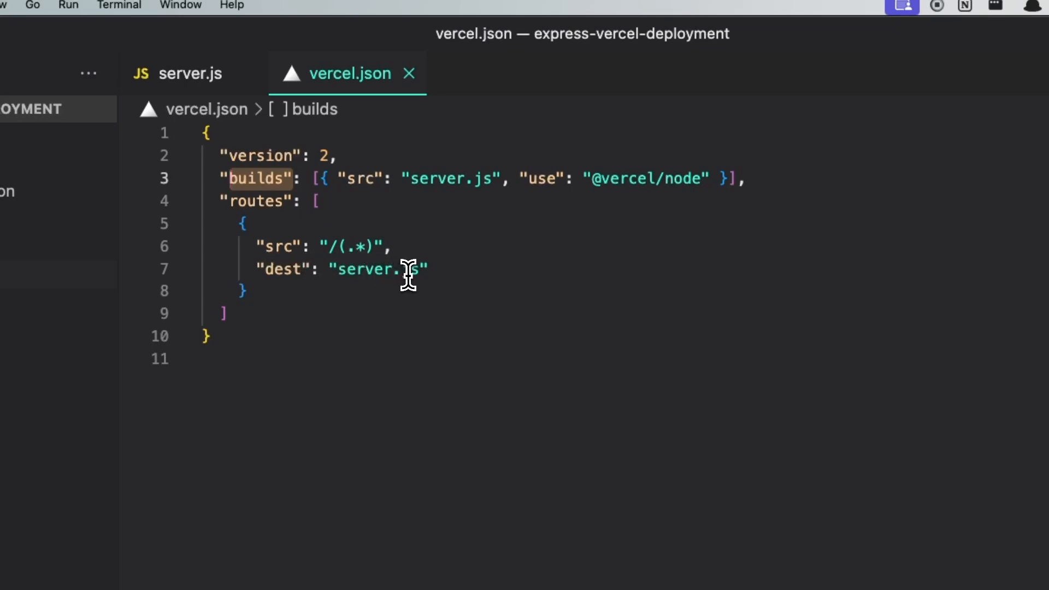
pyautogui.click(242, 291)
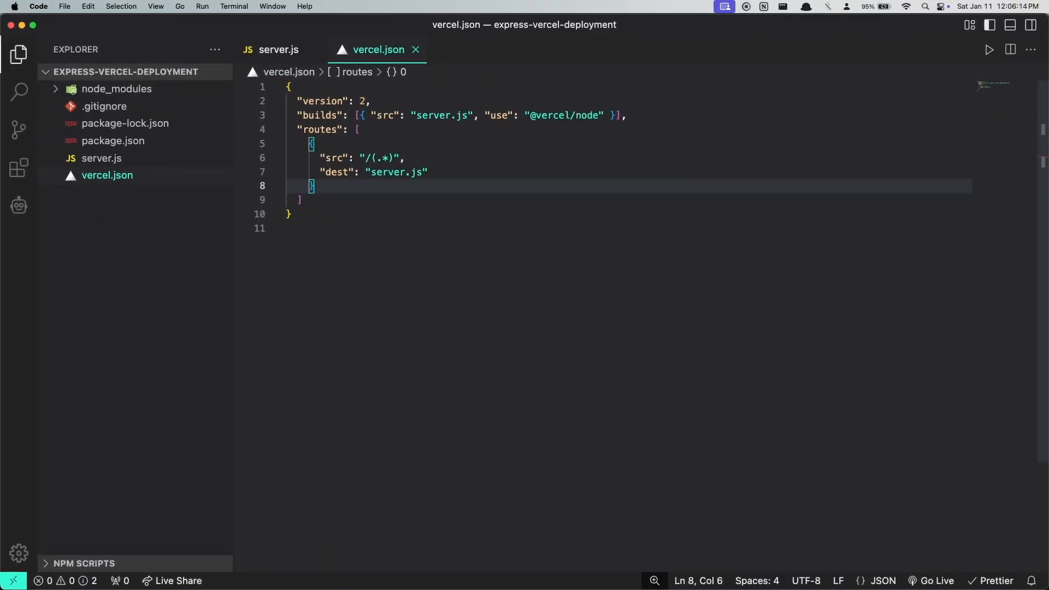
pyautogui.moveTo(416, 142)
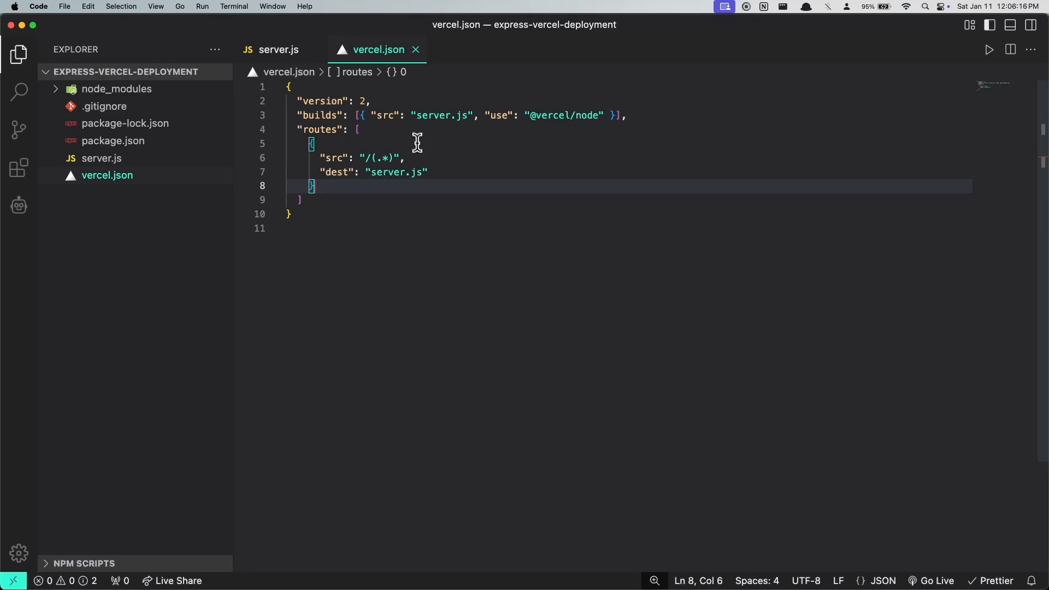
pyautogui.moveTo(416, 130)
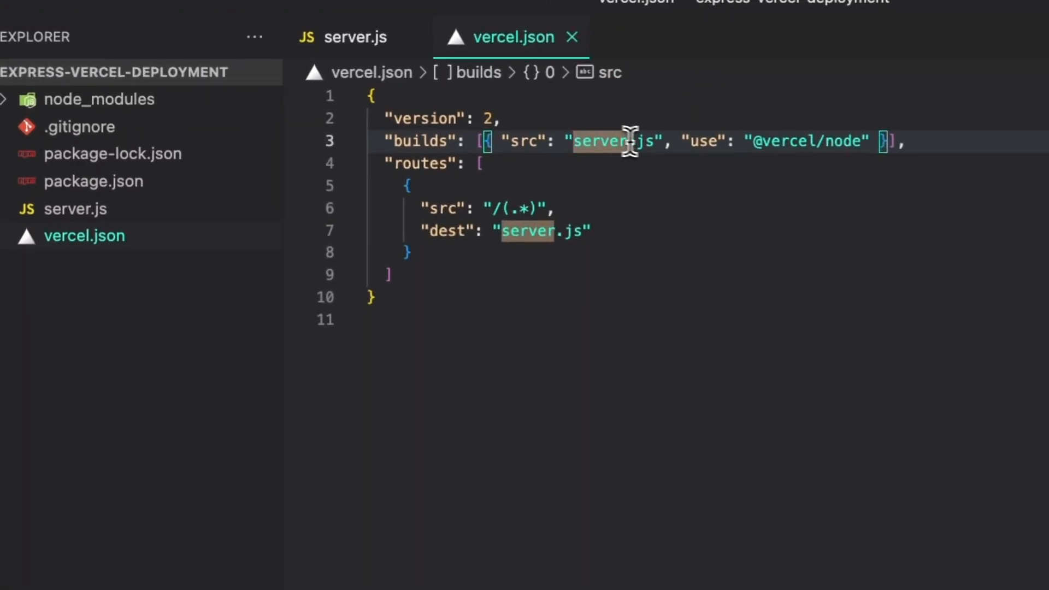
pyautogui.moveTo(201, 261)
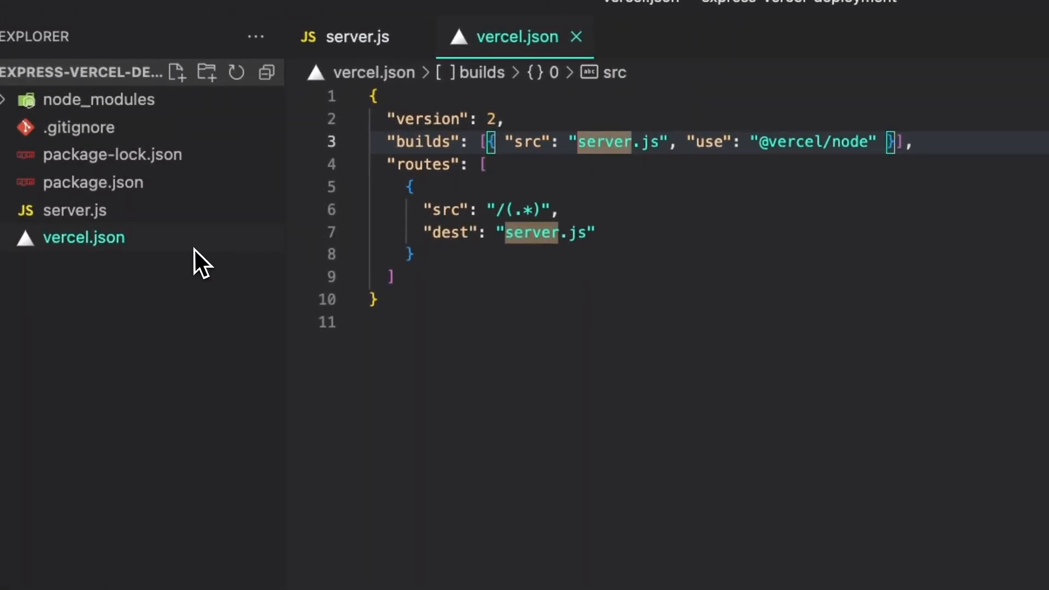
pyautogui.moveTo(660, 260)
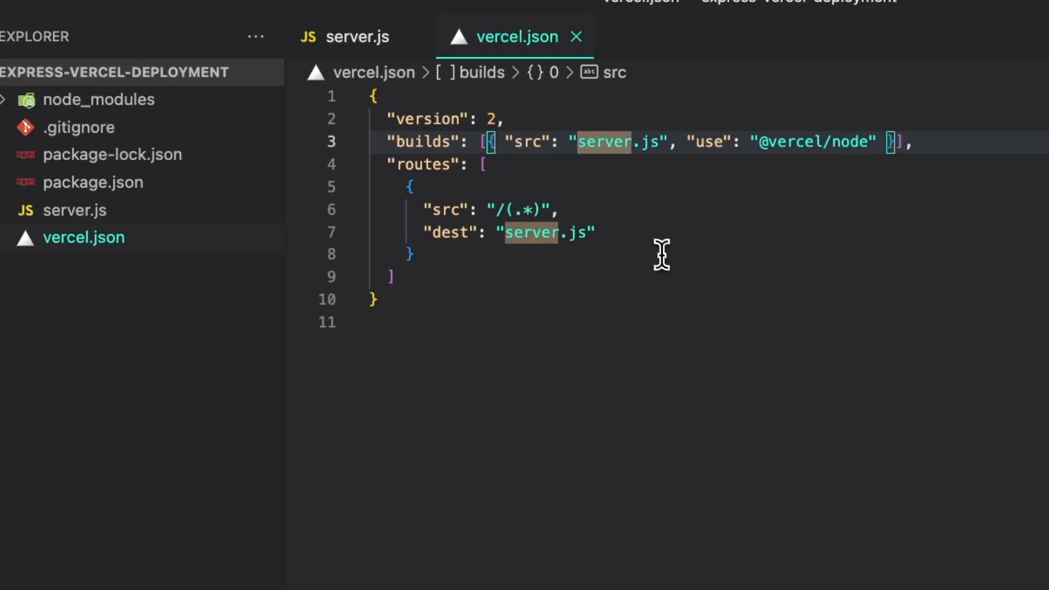
pyautogui.moveTo(659, 186)
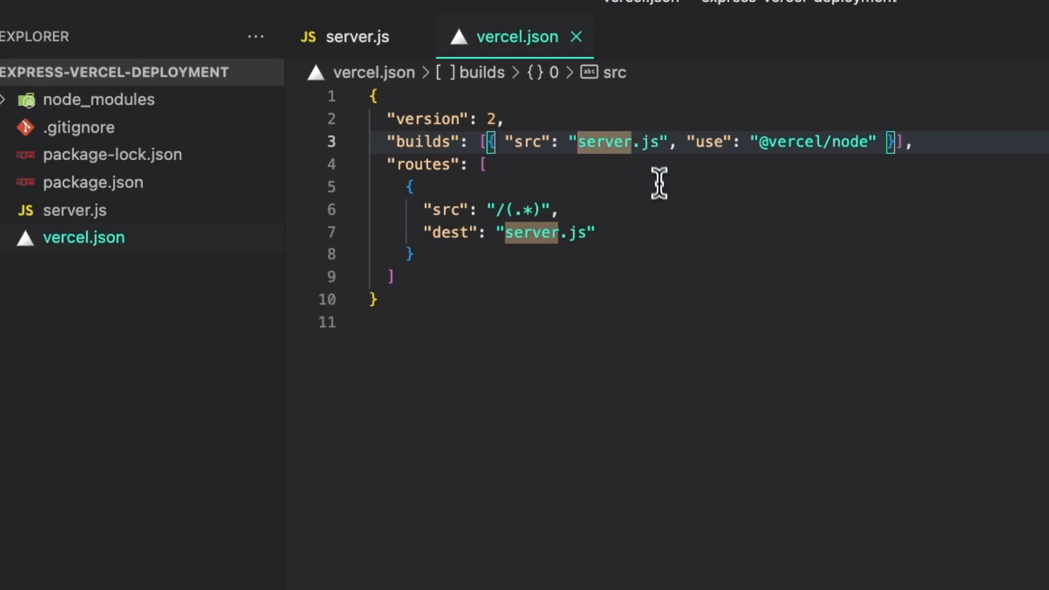
pyautogui.moveTo(665, 217)
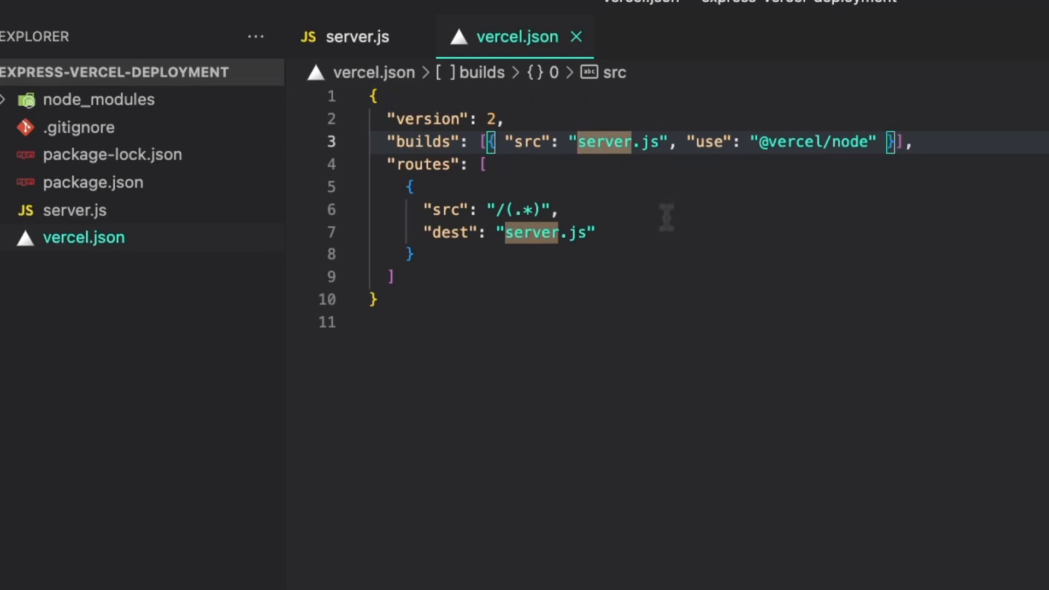
# Step: Add the routes entry with src "/(.*)" pointing to server.js and save vercel.json
pyautogui.write('src/')
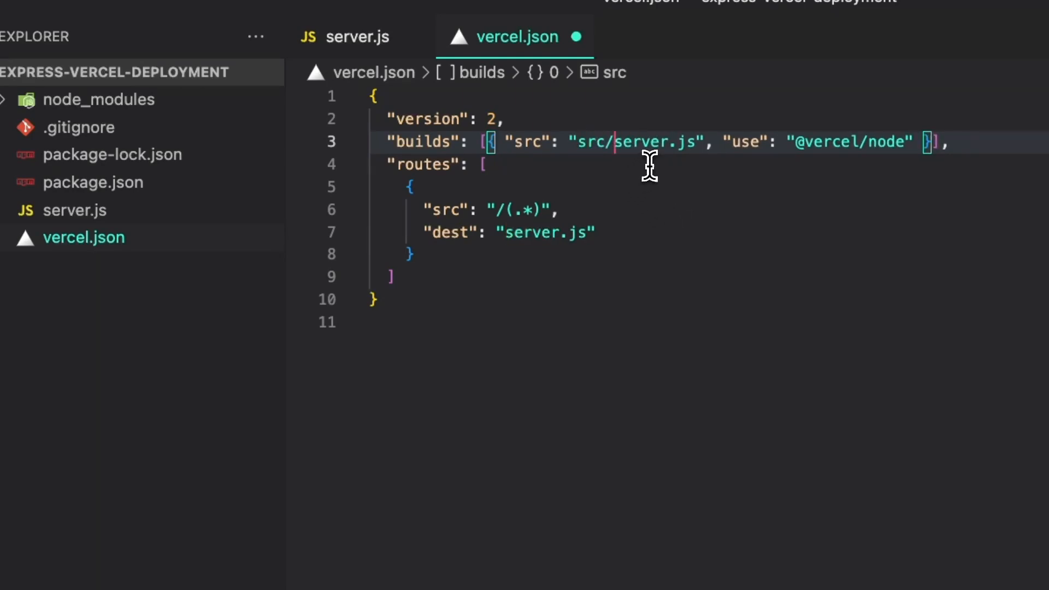
pyautogui.moveTo(525, 211)
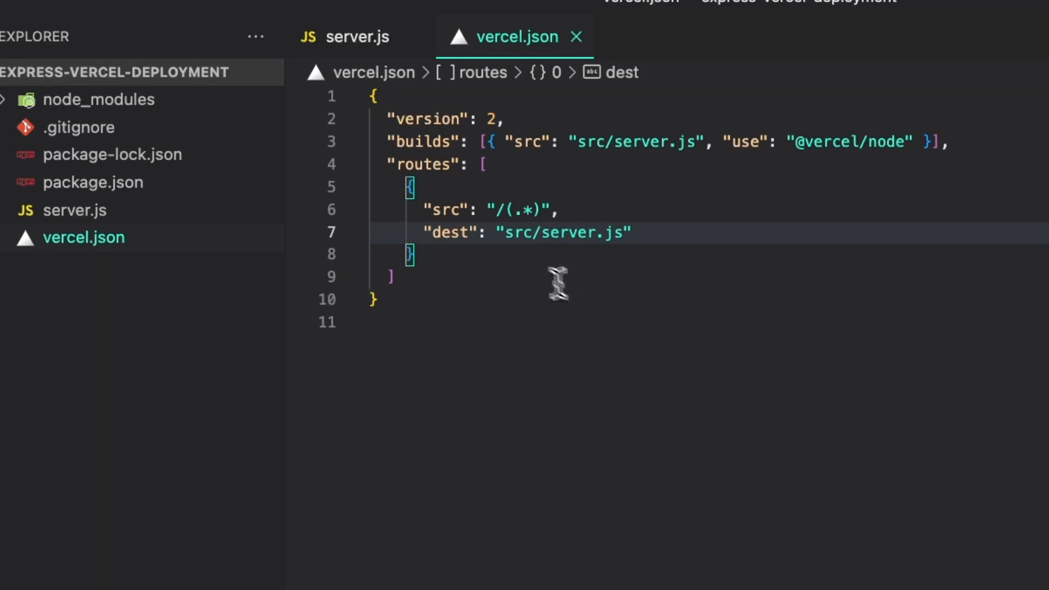
pyautogui.moveTo(642, 190)
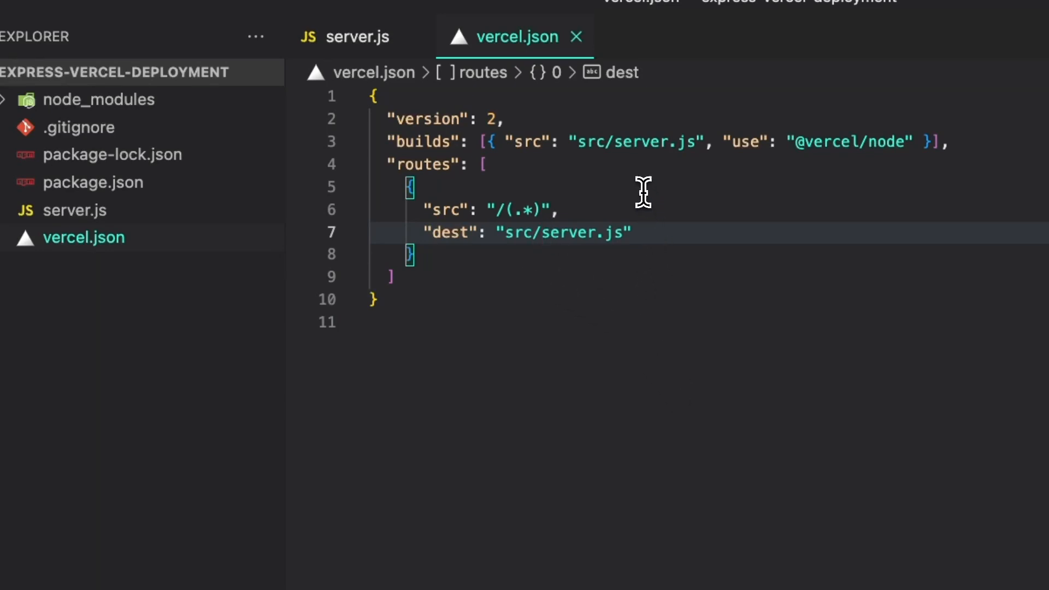
pyautogui.click(618, 142)
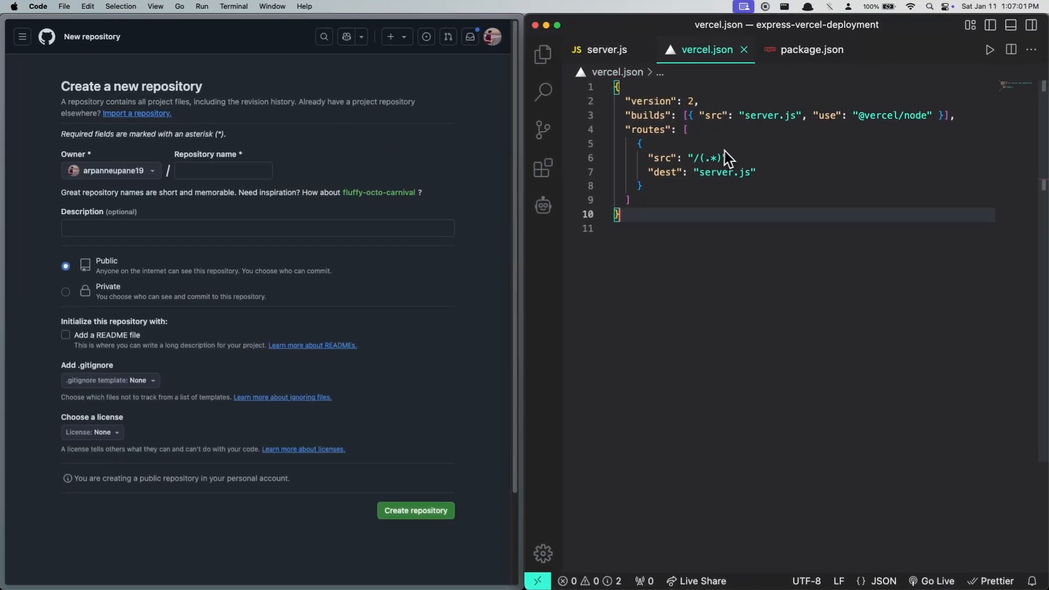
pyautogui.moveTo(812, 49)
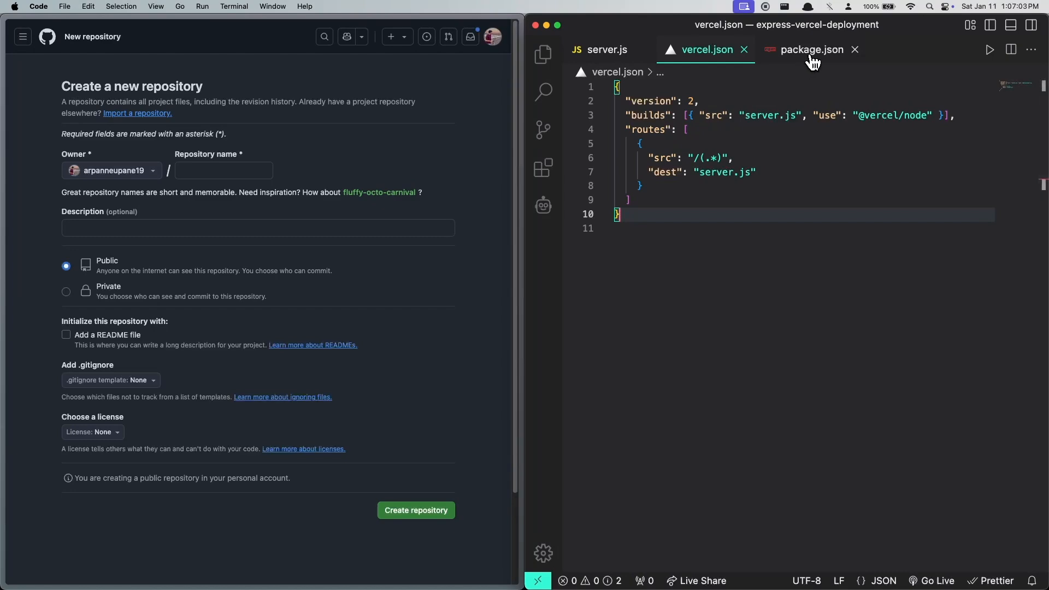
# Step: Add a "start": "node server" script to package.json and save it
pyautogui.click(812, 50)
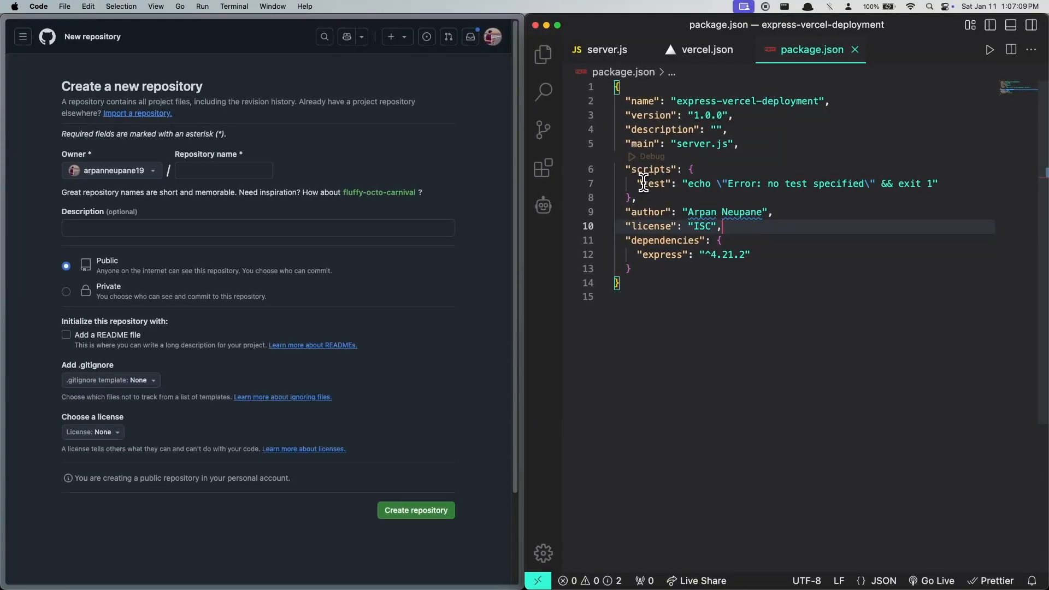
pyautogui.moveTo(661, 180)
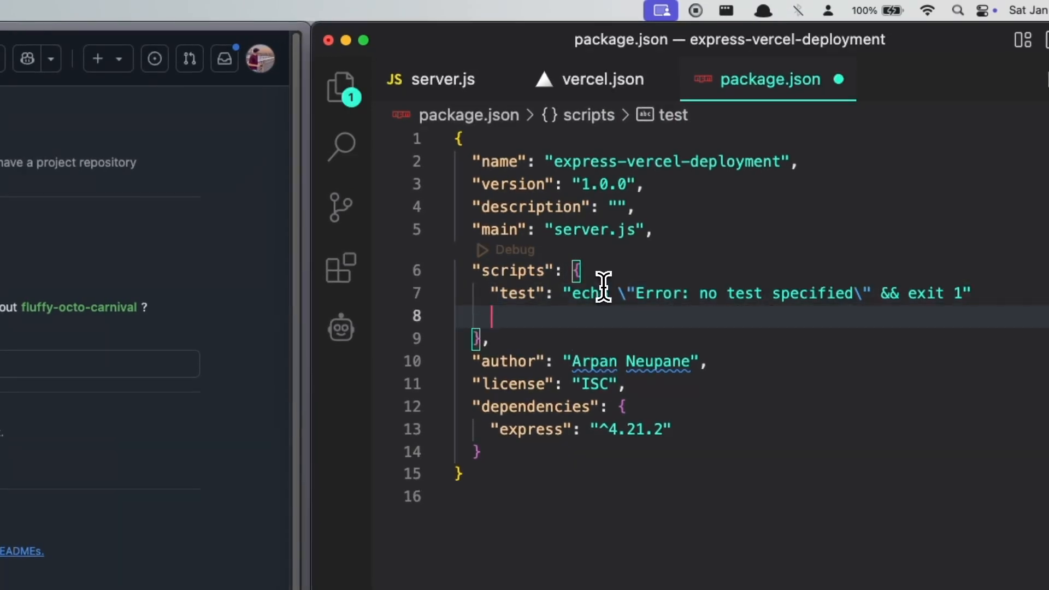
pyautogui.write('"start": "node')
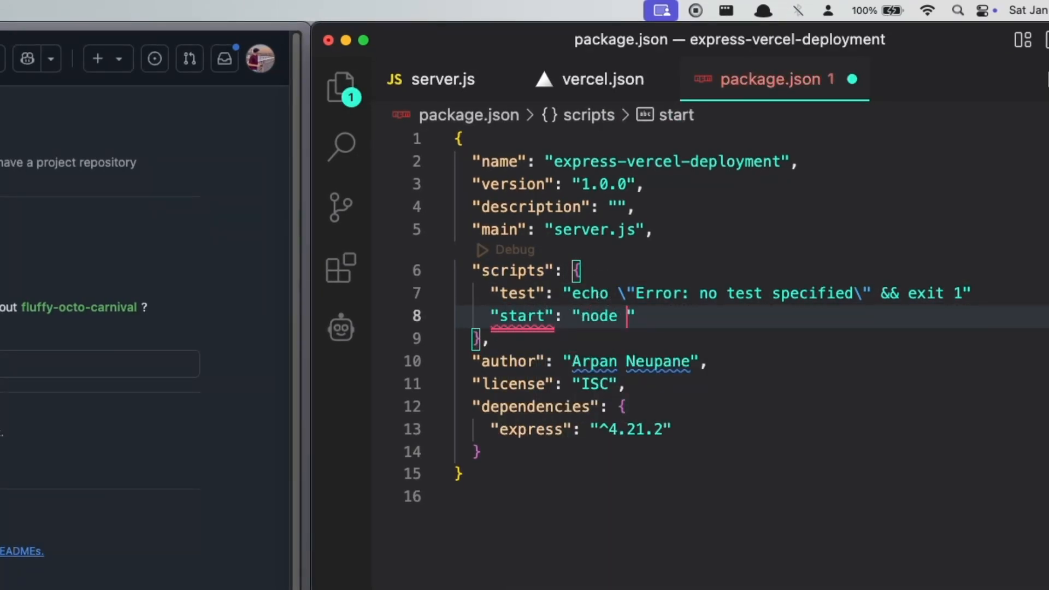
pyautogui.write('server')
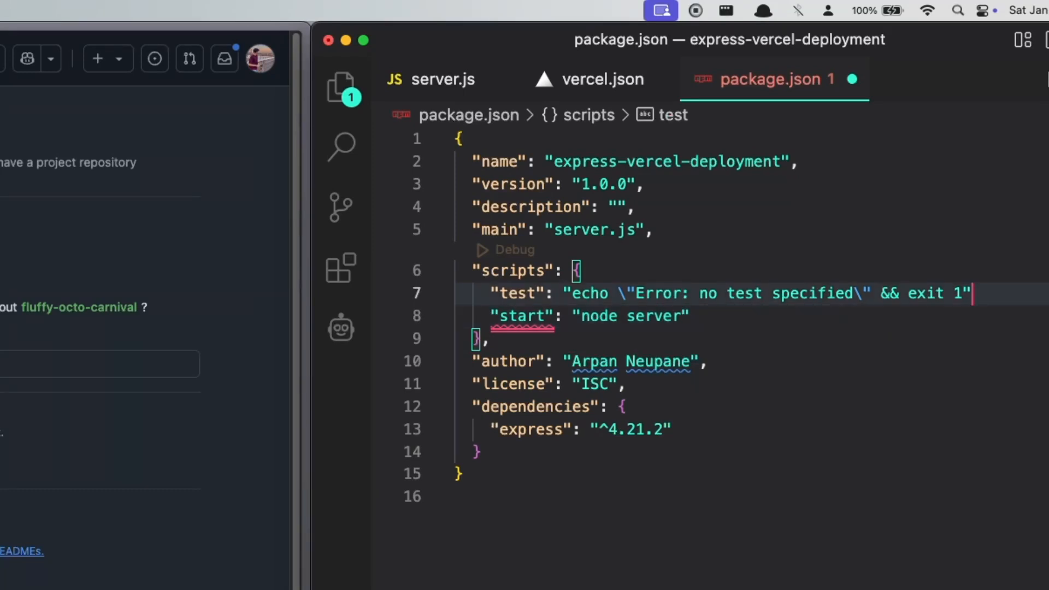
pyautogui.click(676, 315)
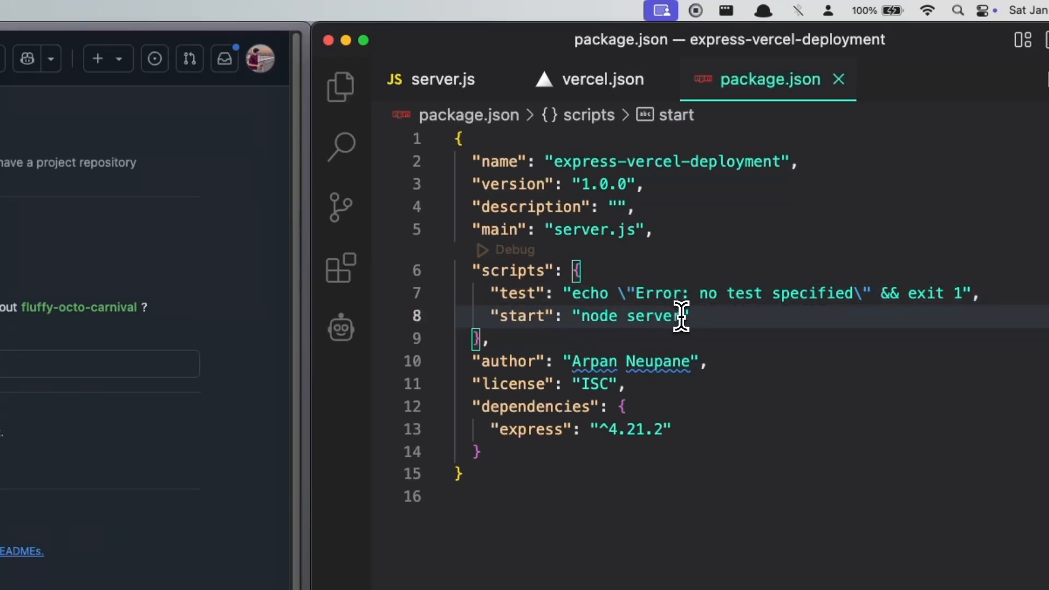
pyautogui.moveTo(669, 318)
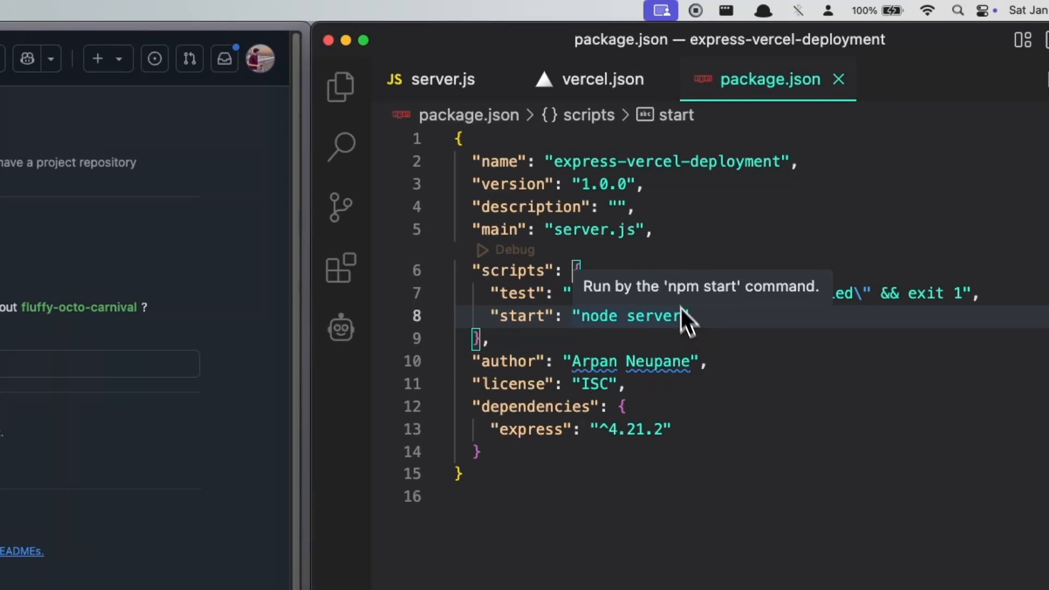
pyautogui.moveTo(494, 119)
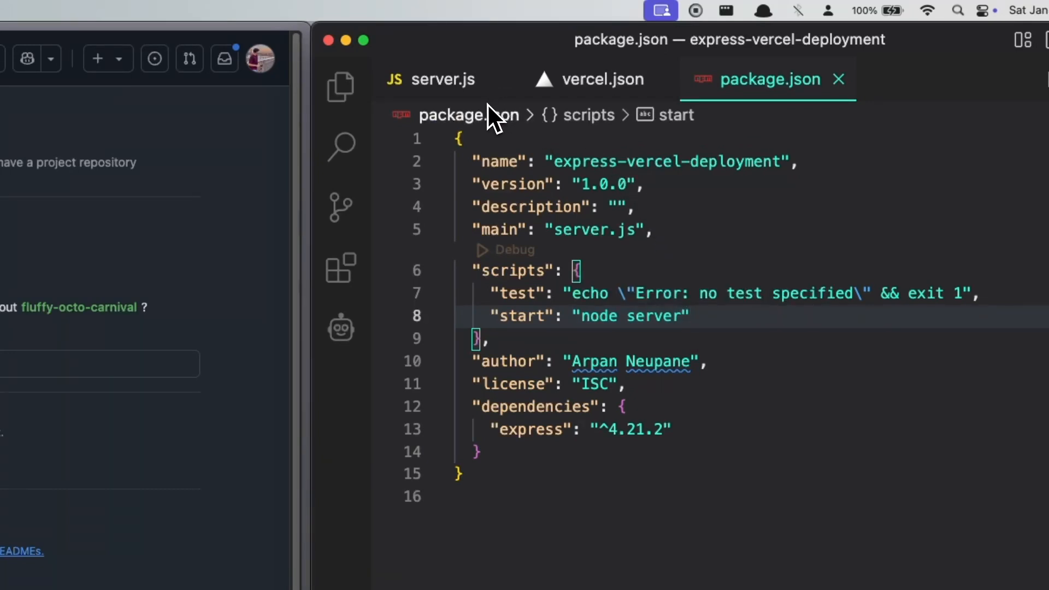
# Step: Briefly show and hide the project's file list in the Explorer
pyautogui.click(340, 85)
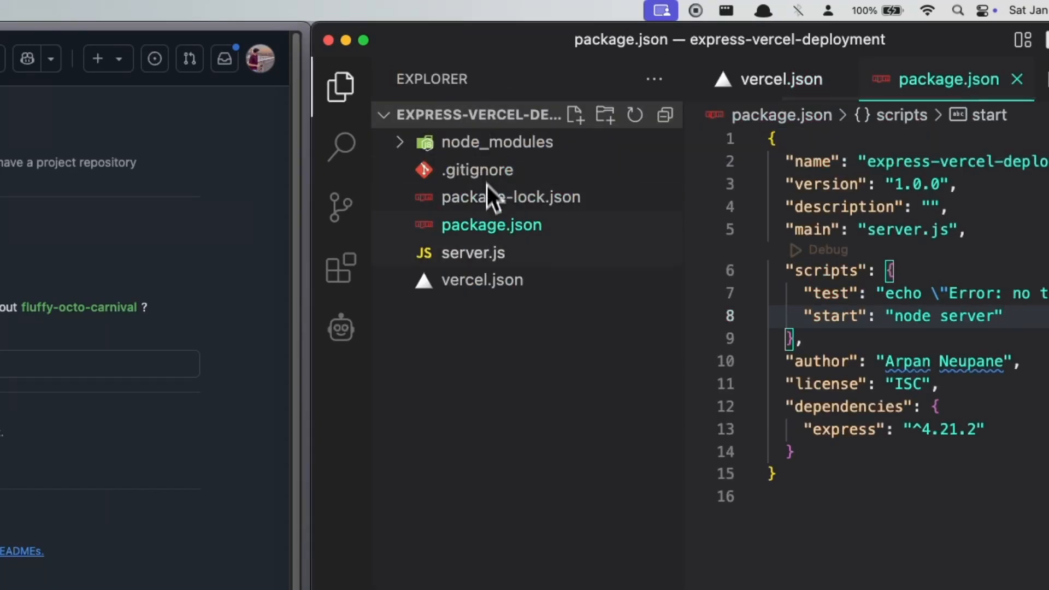
pyautogui.click(340, 86)
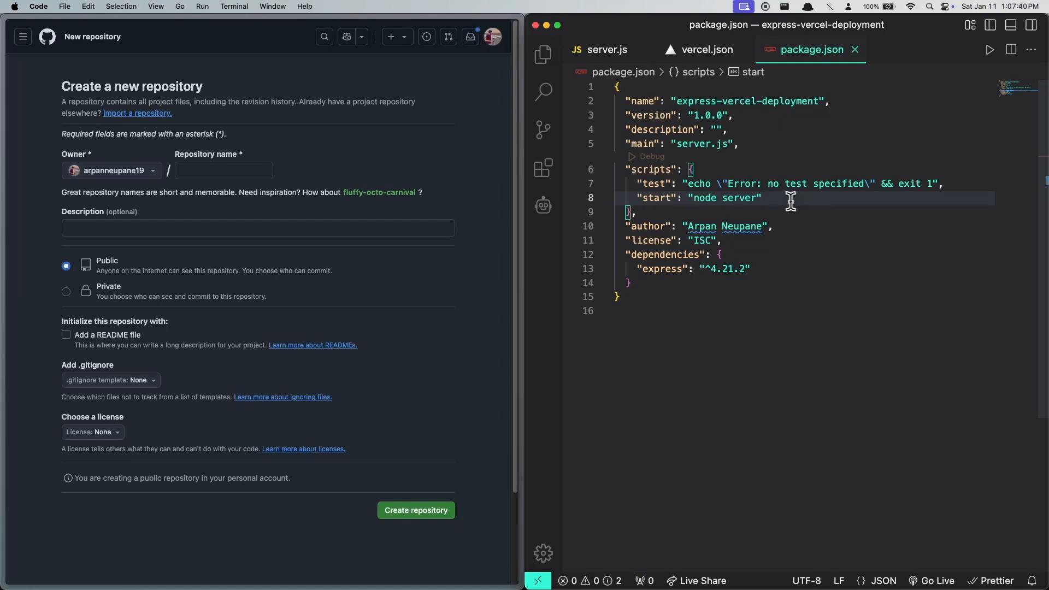
pyautogui.moveTo(771, 200)
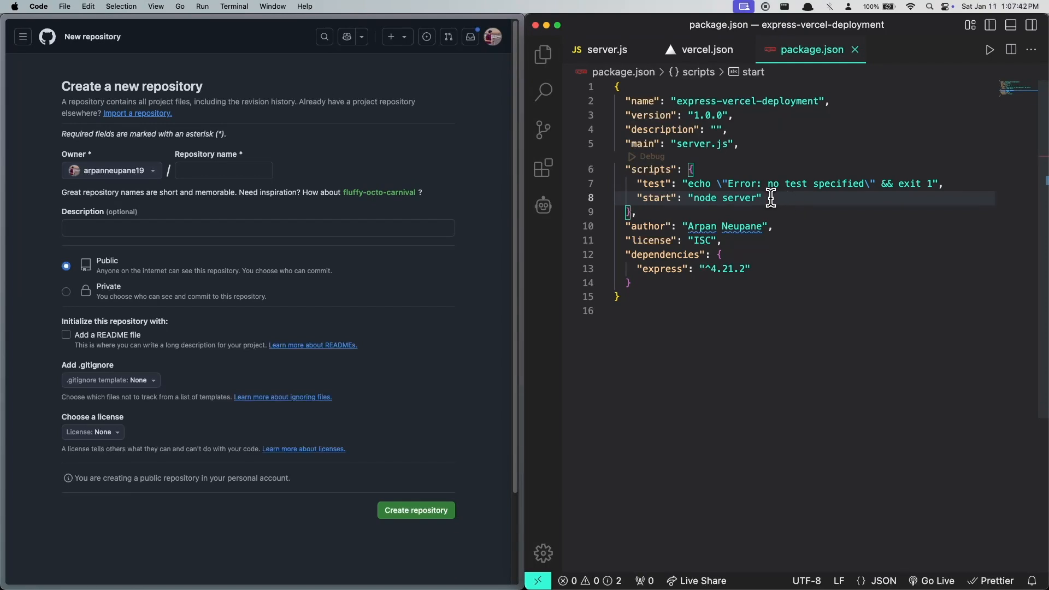
pyautogui.moveTo(665, 76)
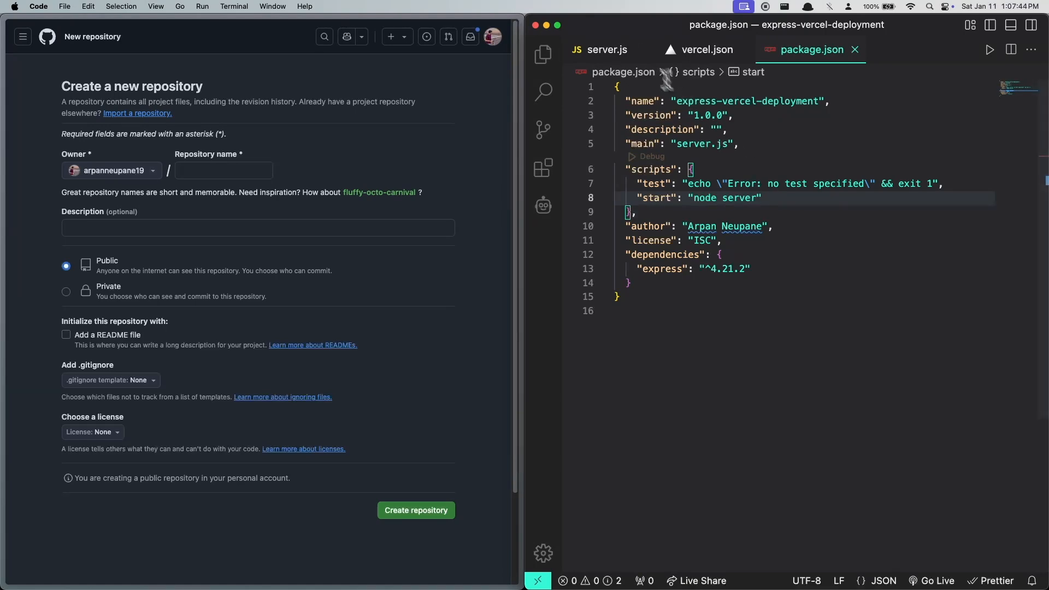
pyautogui.moveTo(600, 49)
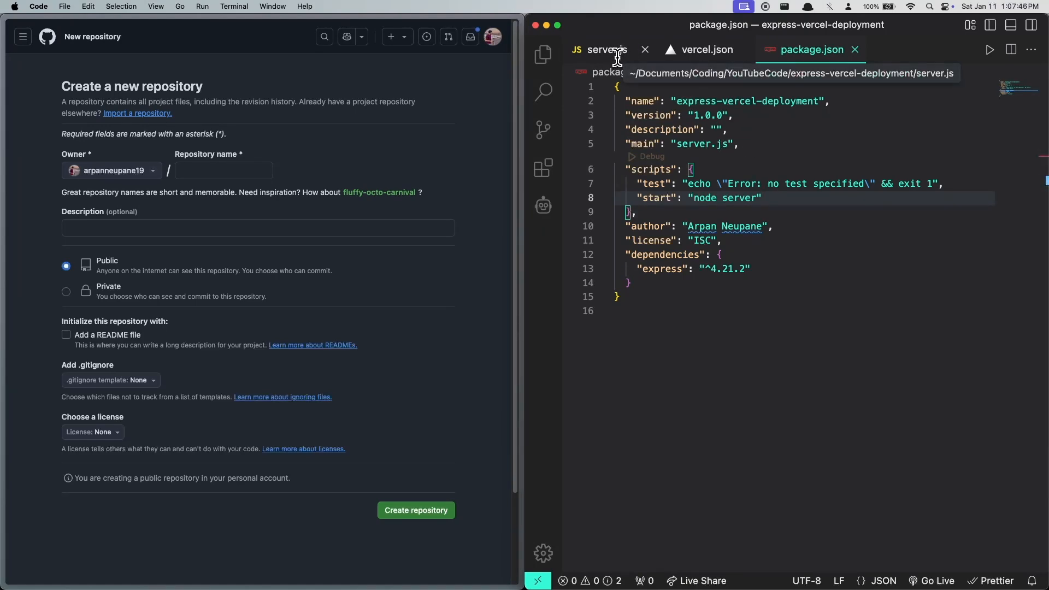
pyautogui.moveTo(689, 101)
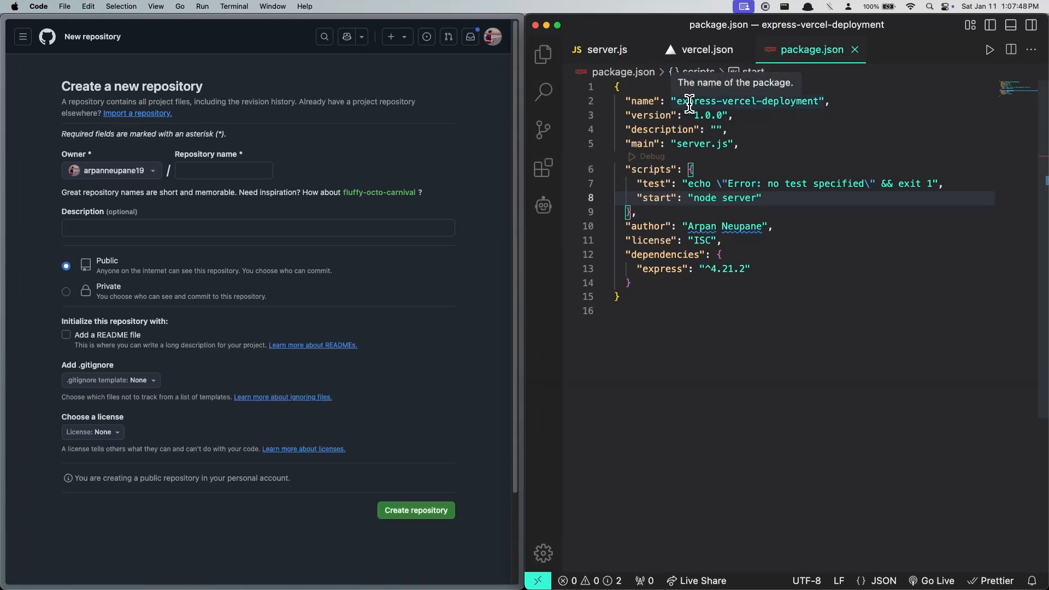
pyautogui.moveTo(773, 203)
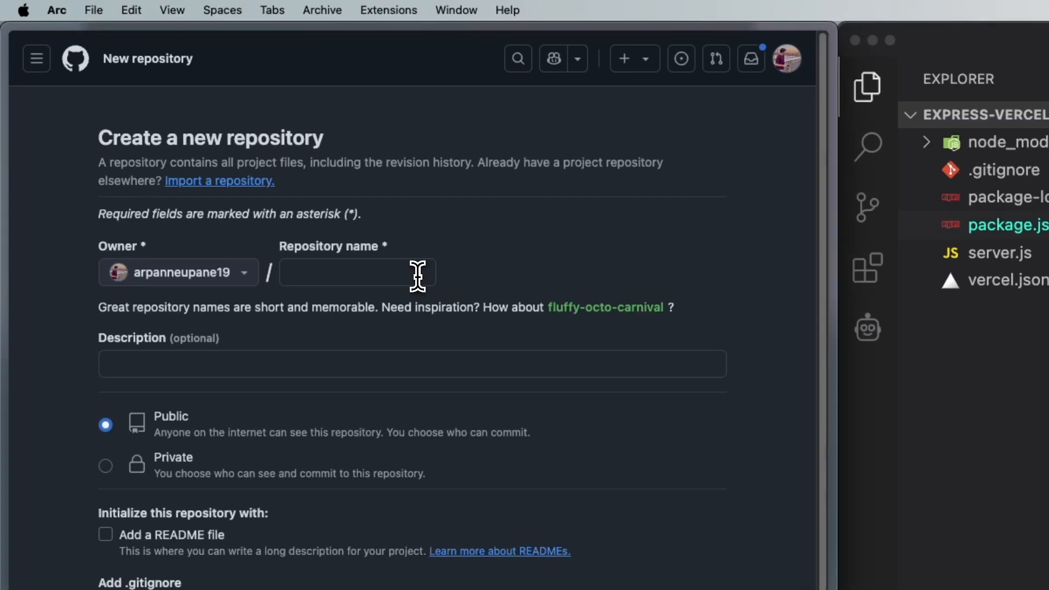
# Step: Name the repository express-vercel-deployment and create it
pyautogui.click(357, 272)
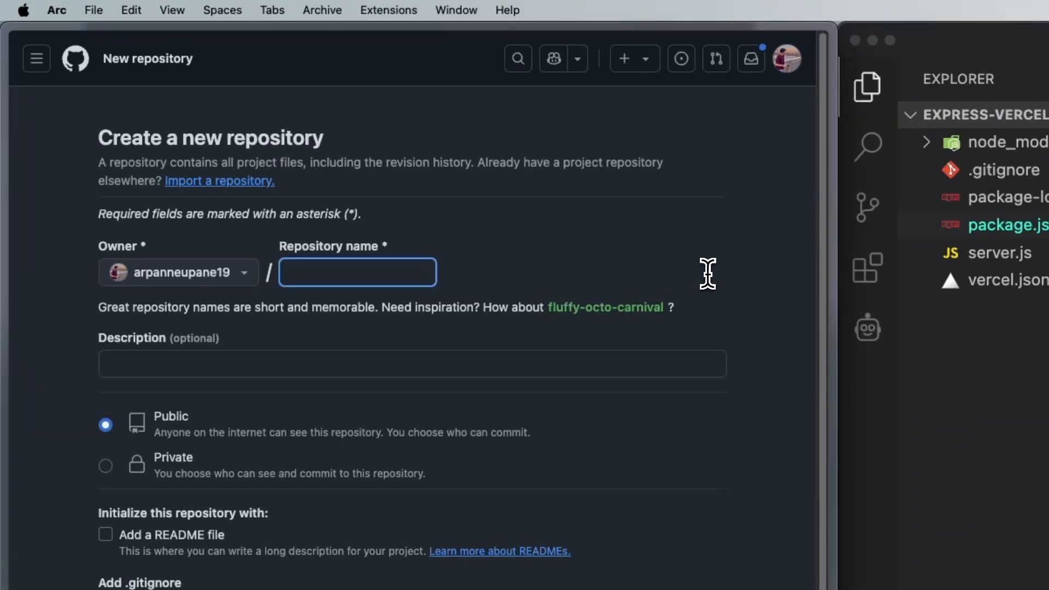
pyautogui.write('express')
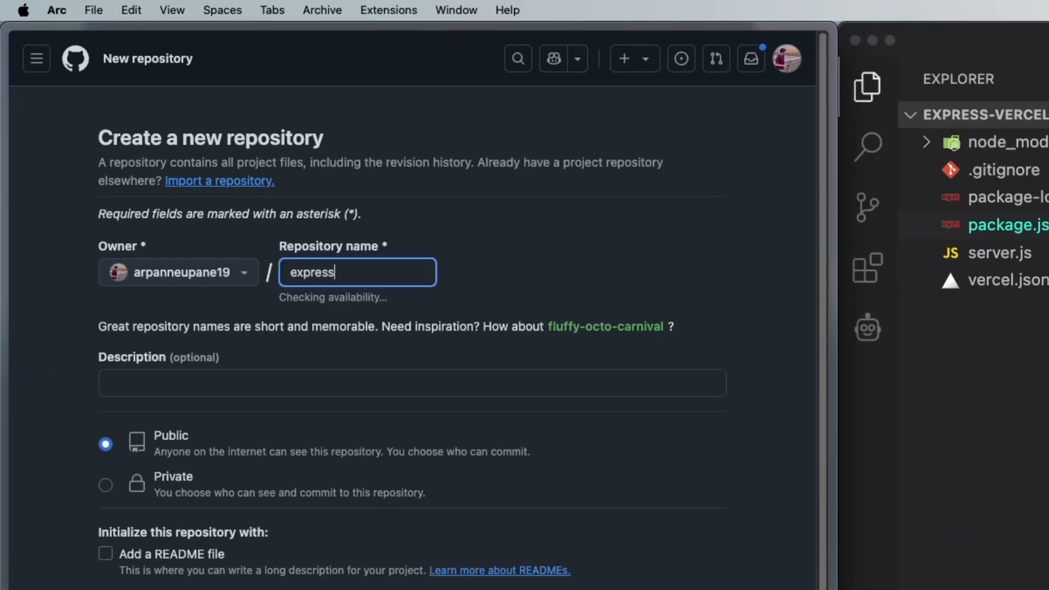
pyautogui.write('-vercel-deployment')
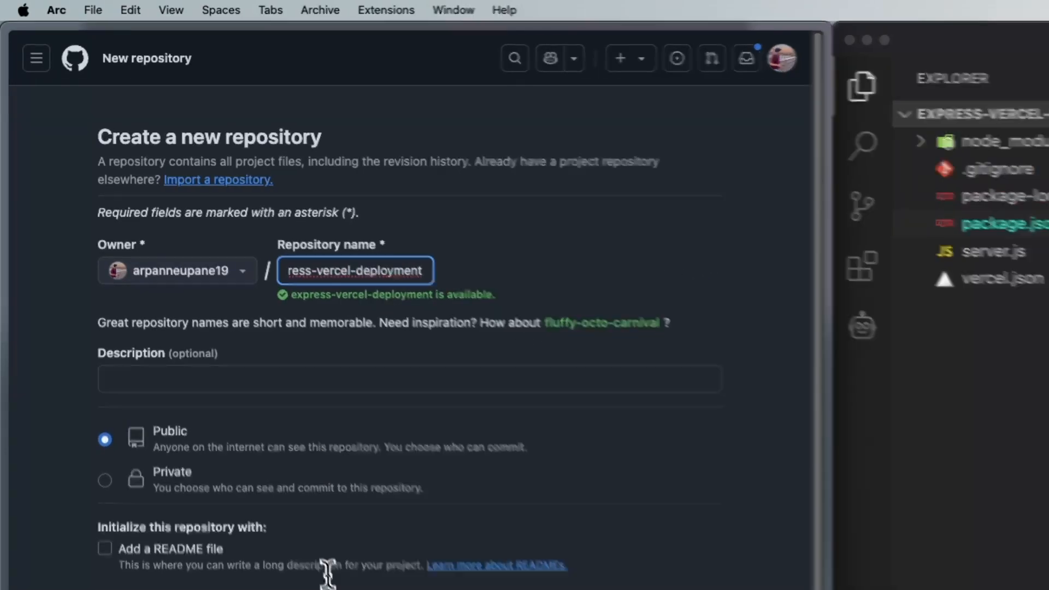
pyautogui.click(523, 480)
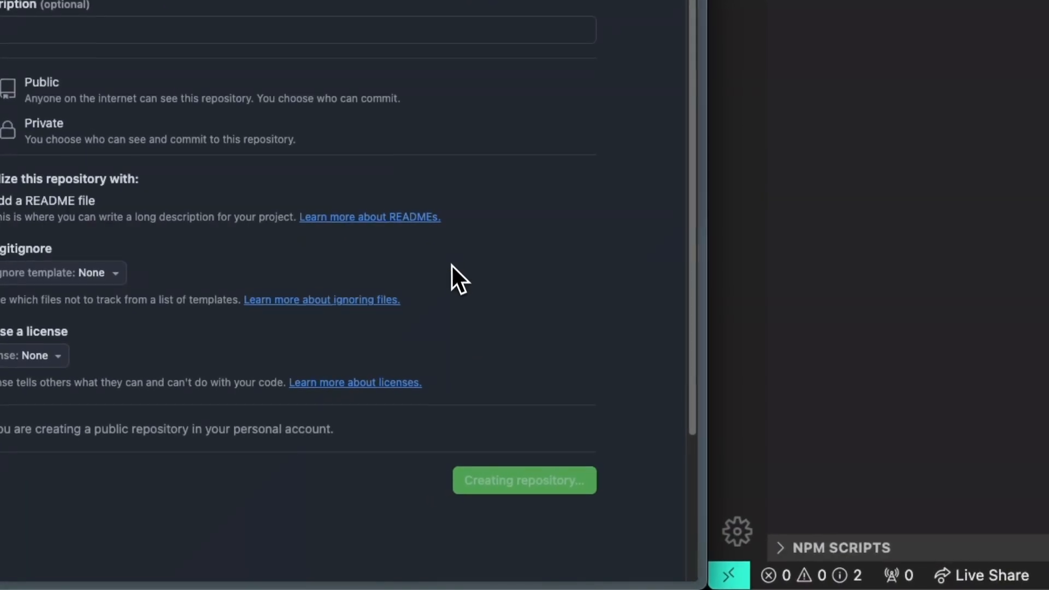
pyautogui.click(523, 479)
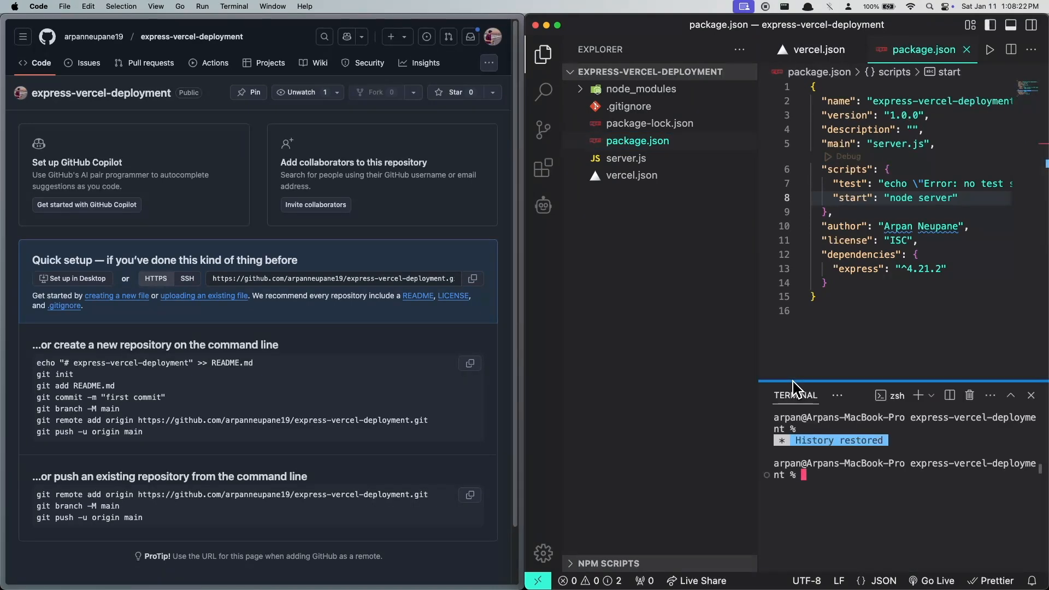
# Step: Initialize Git in the project, confirm .gitignore excludes node_modules, and review package.json
pyautogui.write('git init')
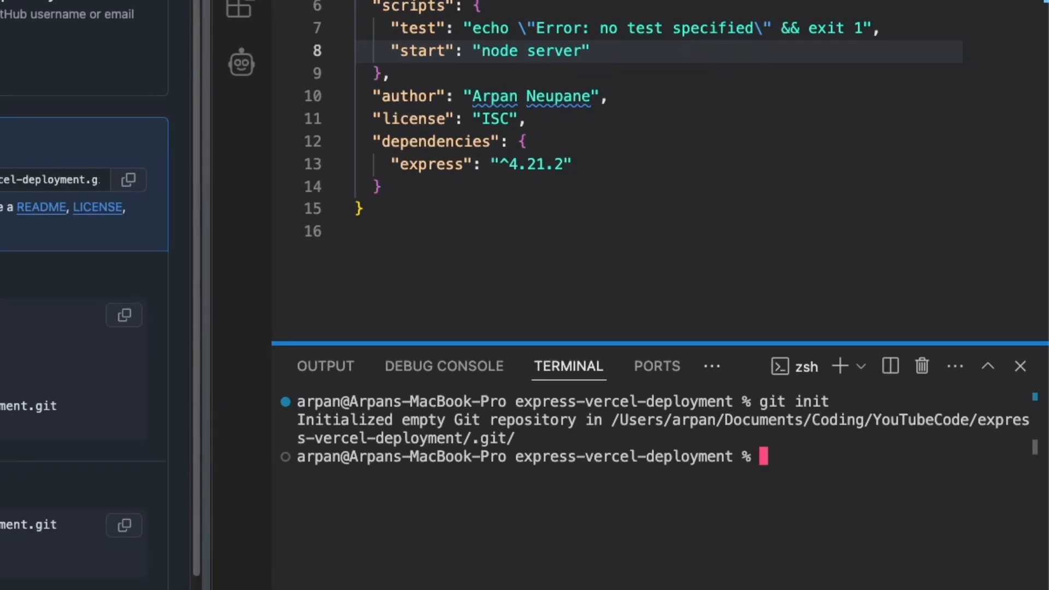
pyautogui.moveTo(642, 337)
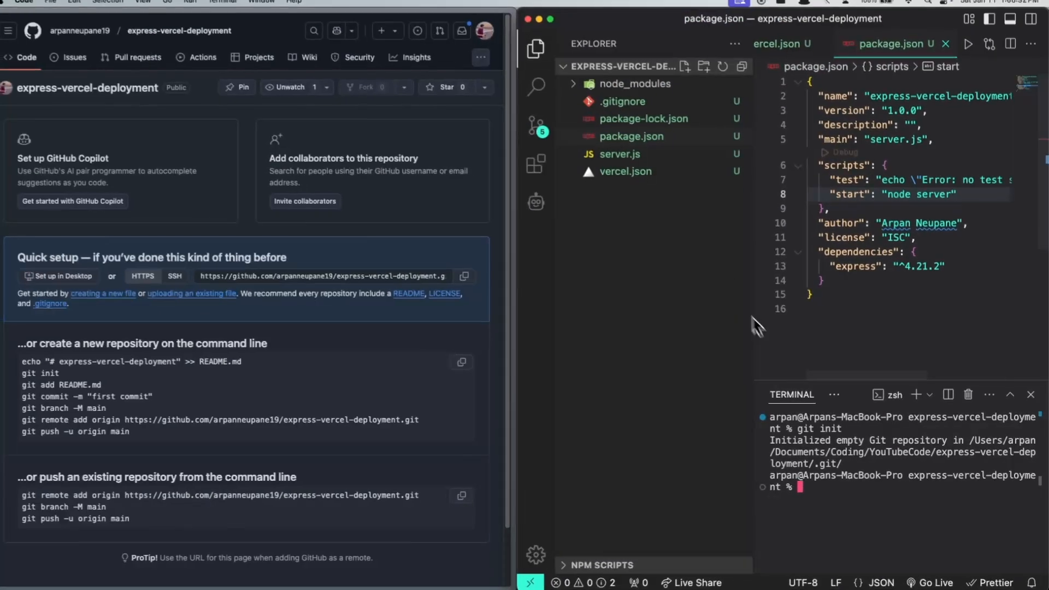
pyautogui.click(623, 101)
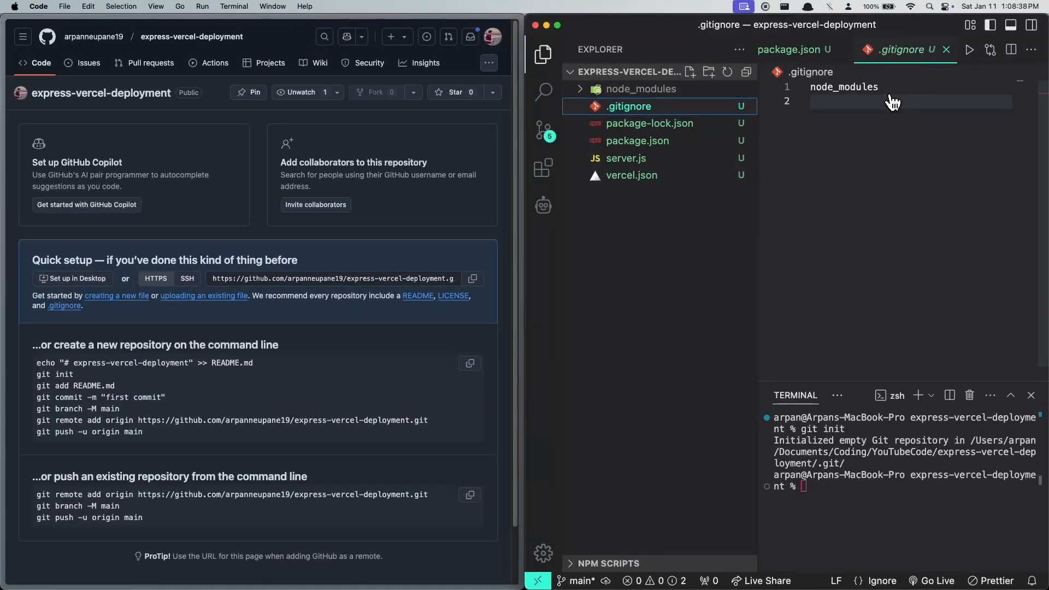
pyautogui.moveTo(681, 99)
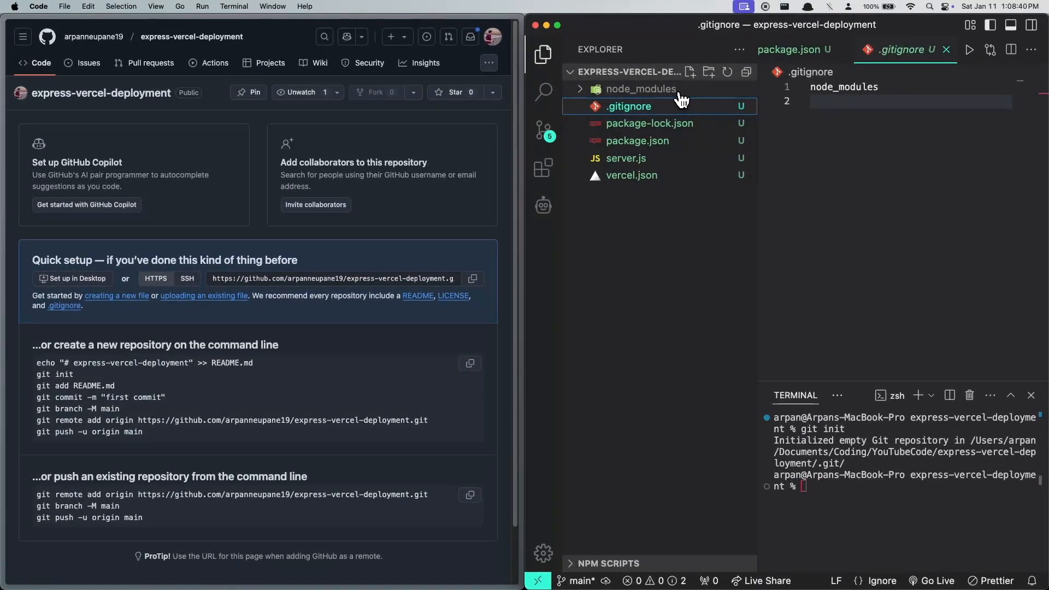
pyautogui.moveTo(602, 236)
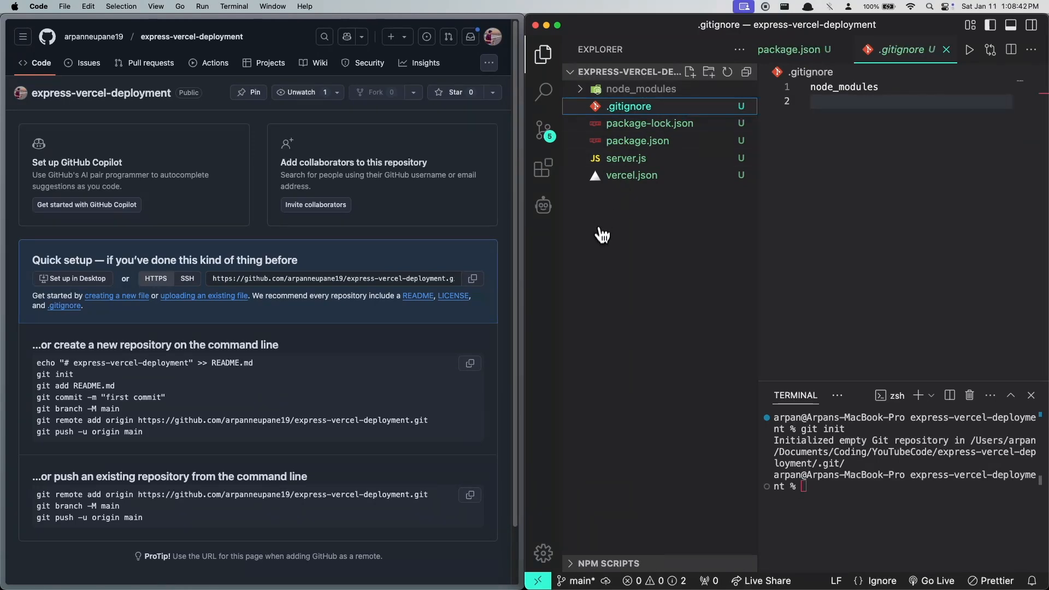
pyautogui.moveTo(614, 246)
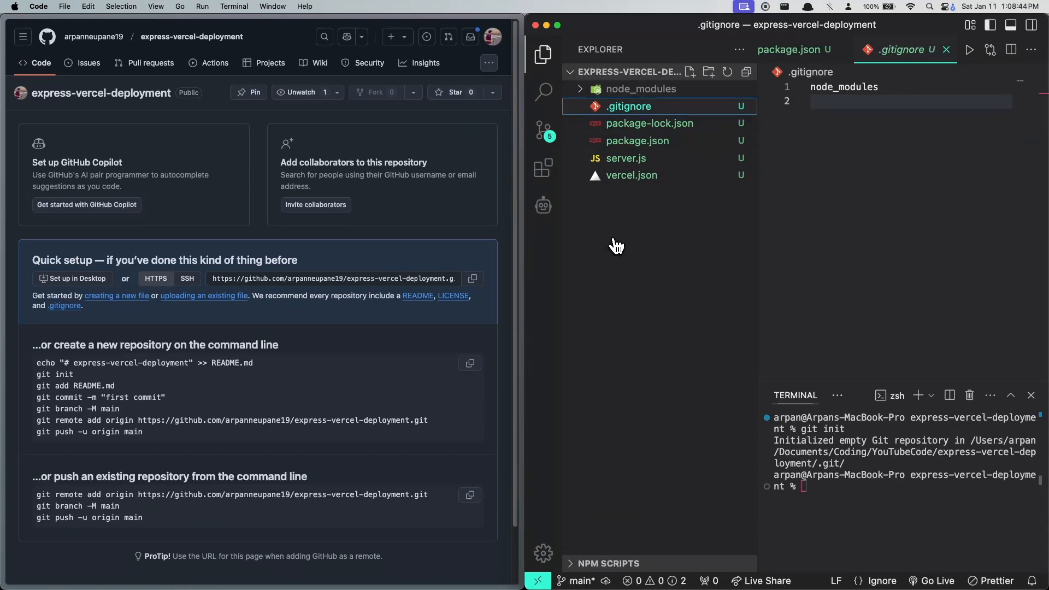
pyautogui.moveTo(637, 239)
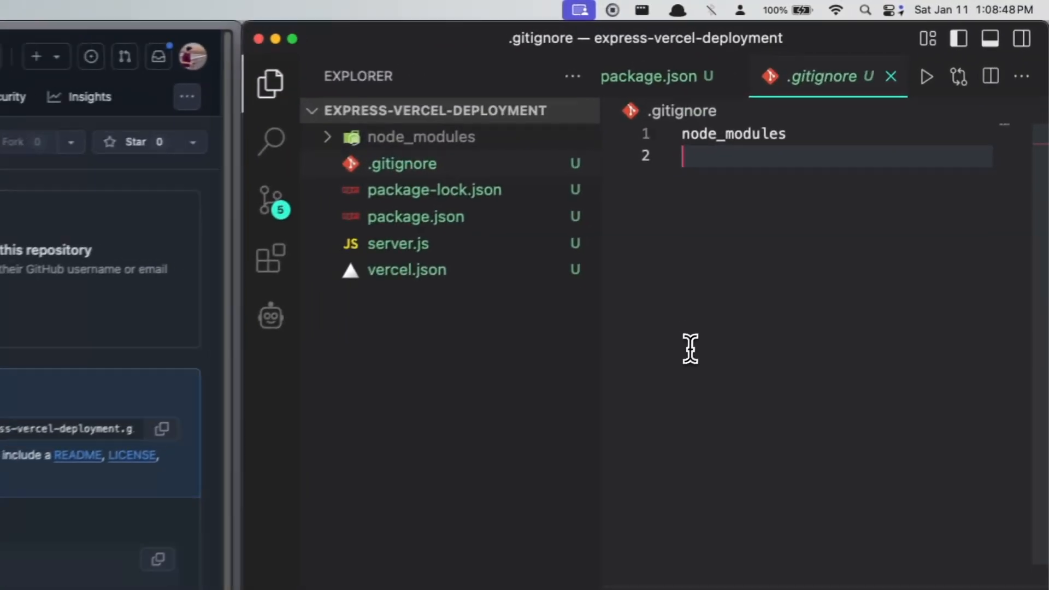
pyautogui.click(417, 216)
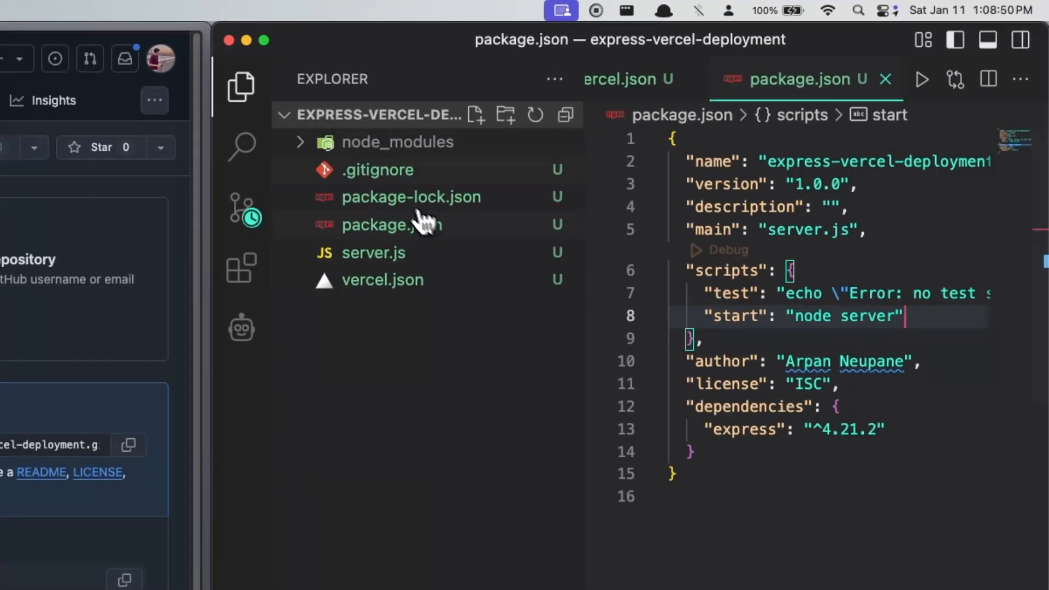
pyautogui.click(377, 170)
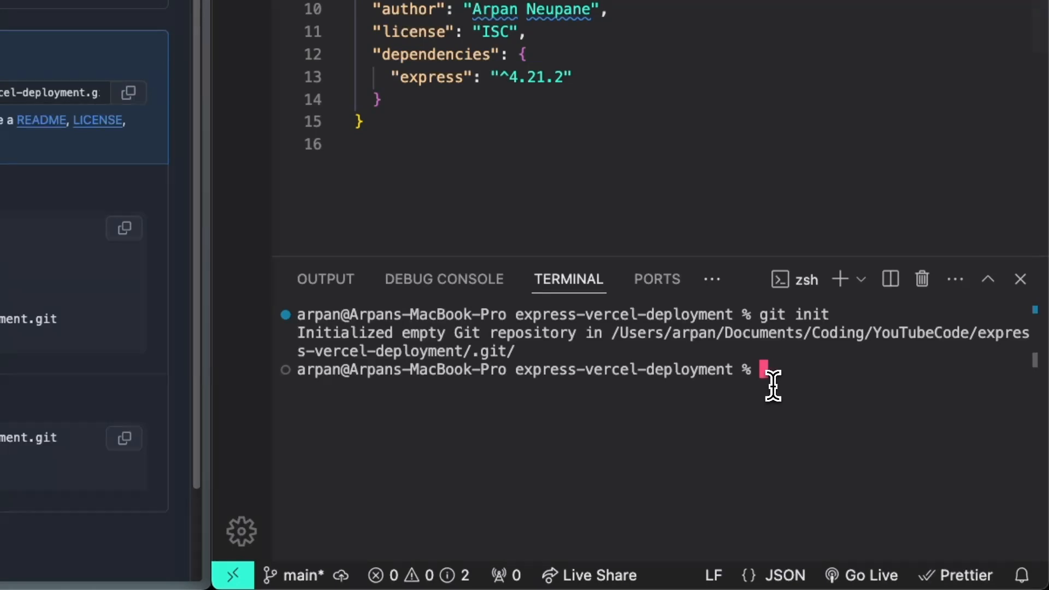
# Step: Stage all files with git add . and add .env to .gitignore
pyautogui.write('git add')
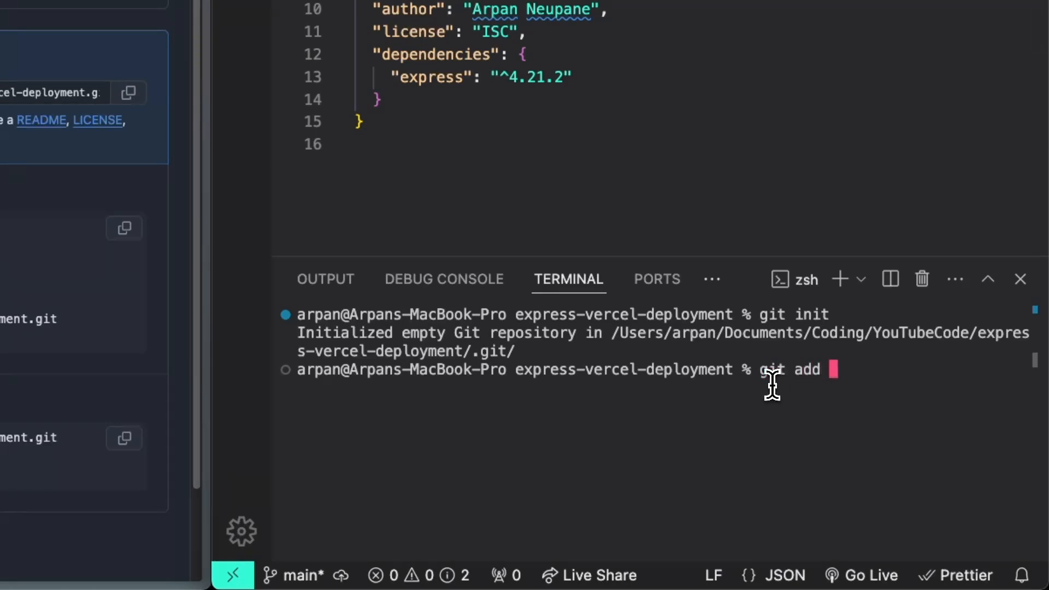
pyautogui.press('Return')
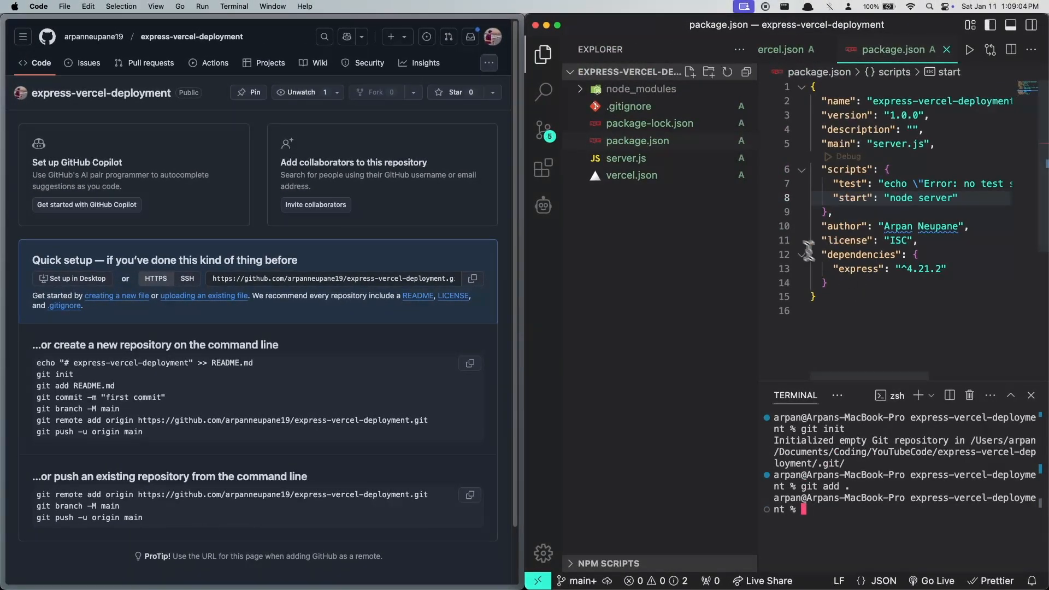
pyautogui.click(633, 106)
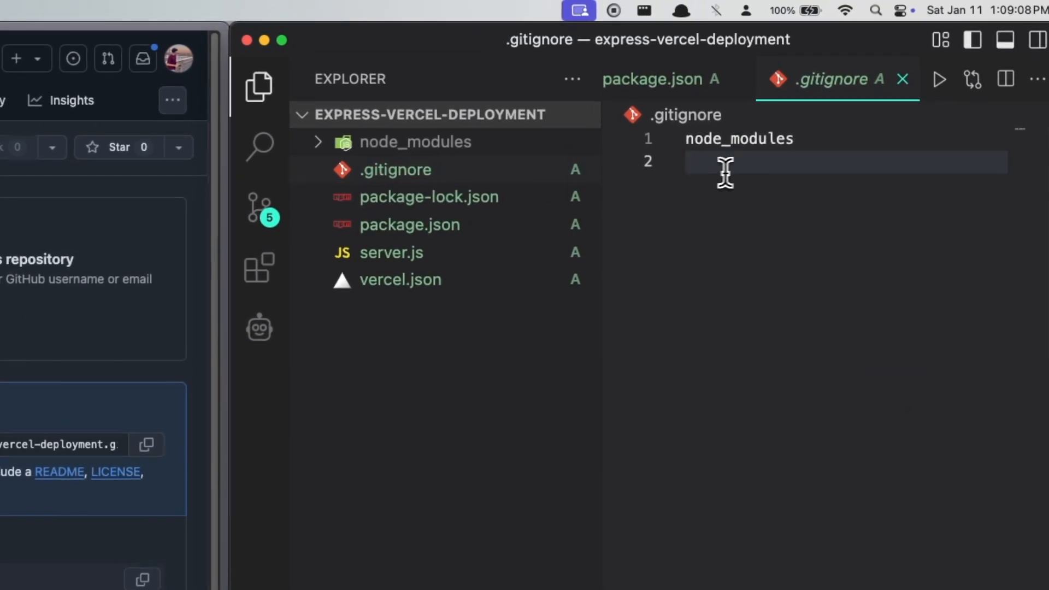
pyautogui.write('.e')
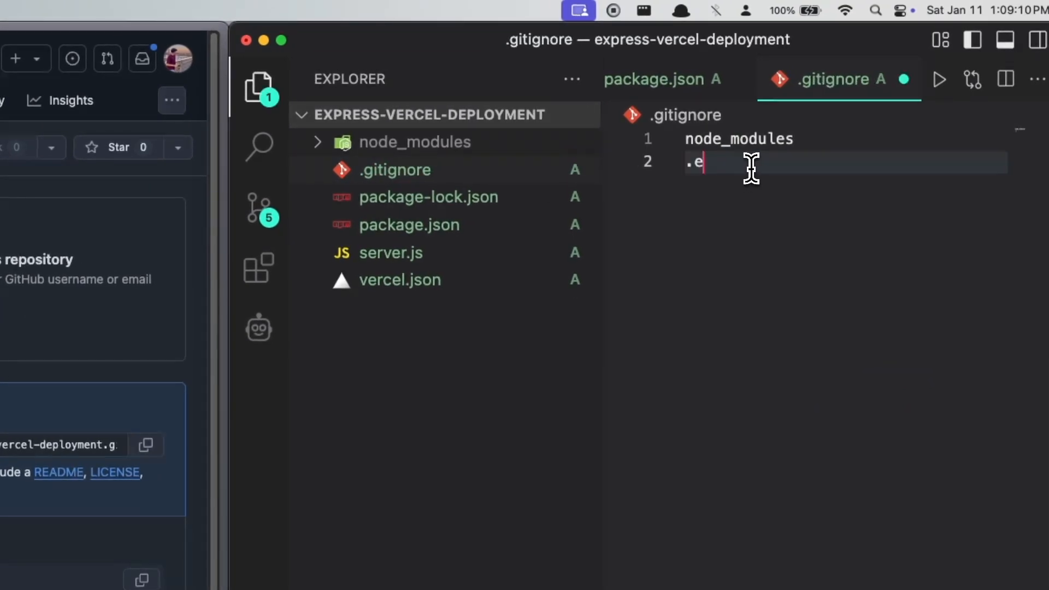
pyautogui.write('nv')
pyautogui.write('git c')
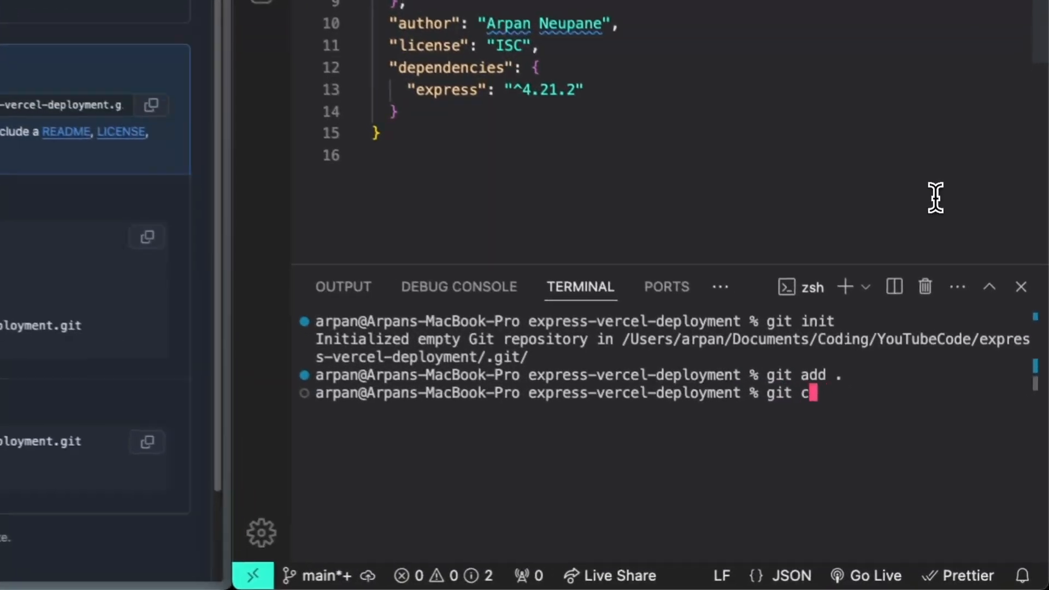
# Step: Commit as 'first commit', rename the branch to main, add the GitHub remote and push
pyautogui.write("ommit -m 'first comm")
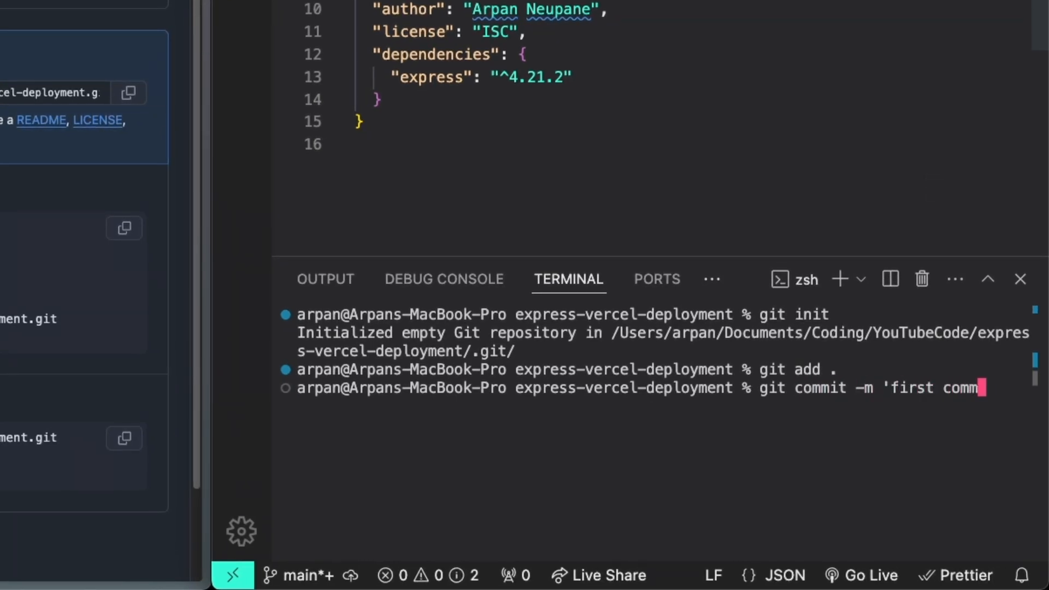
pyautogui.press('Return')
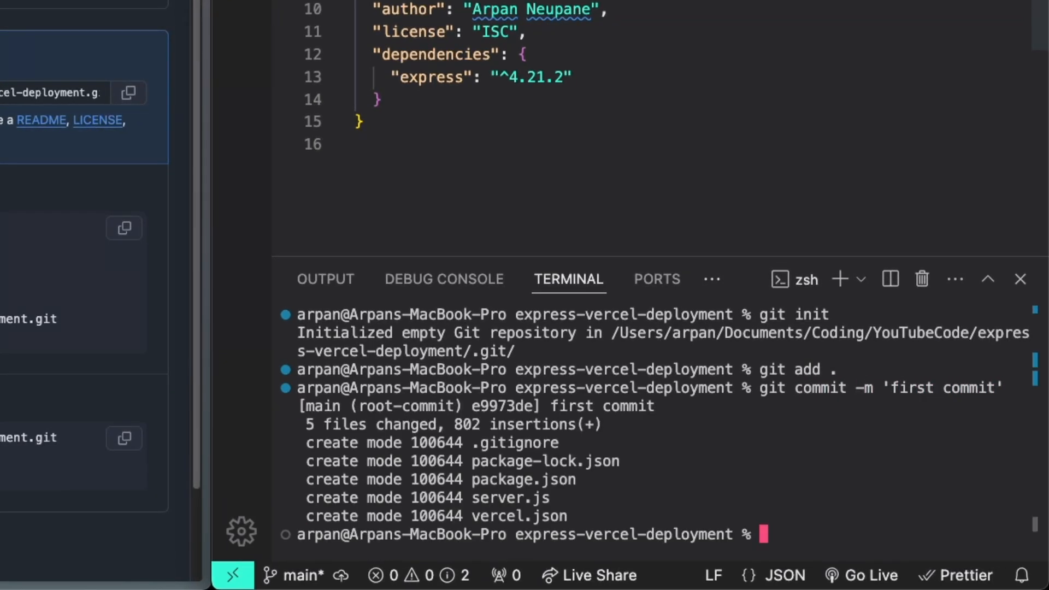
pyautogui.write('git branch -M main')
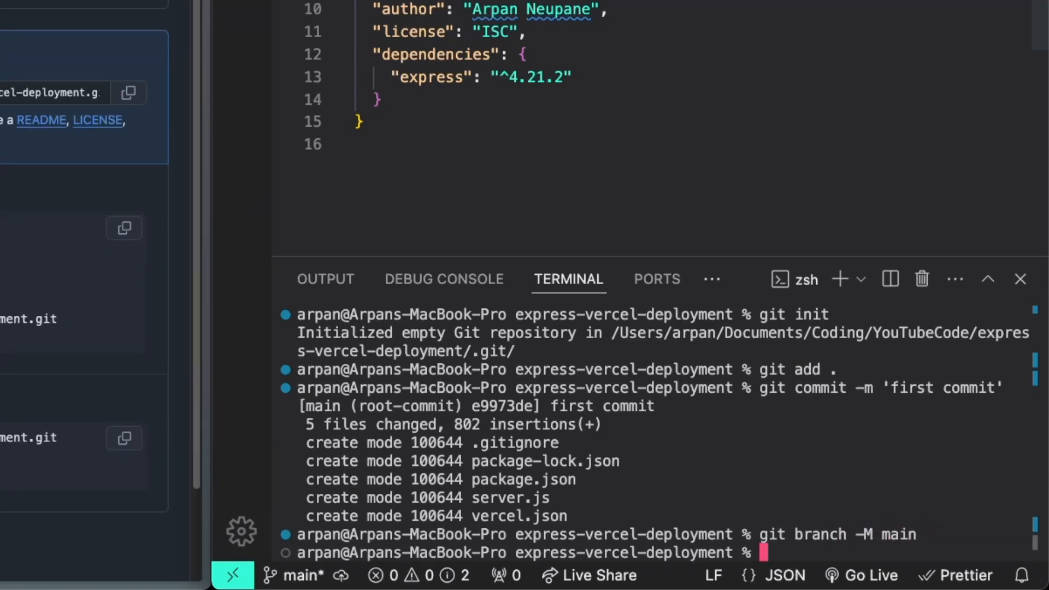
pyautogui.write('git remote add origin https://github.com/arpanneupane19/express-vercel-deployment.git')
pyautogui.write('git pus')
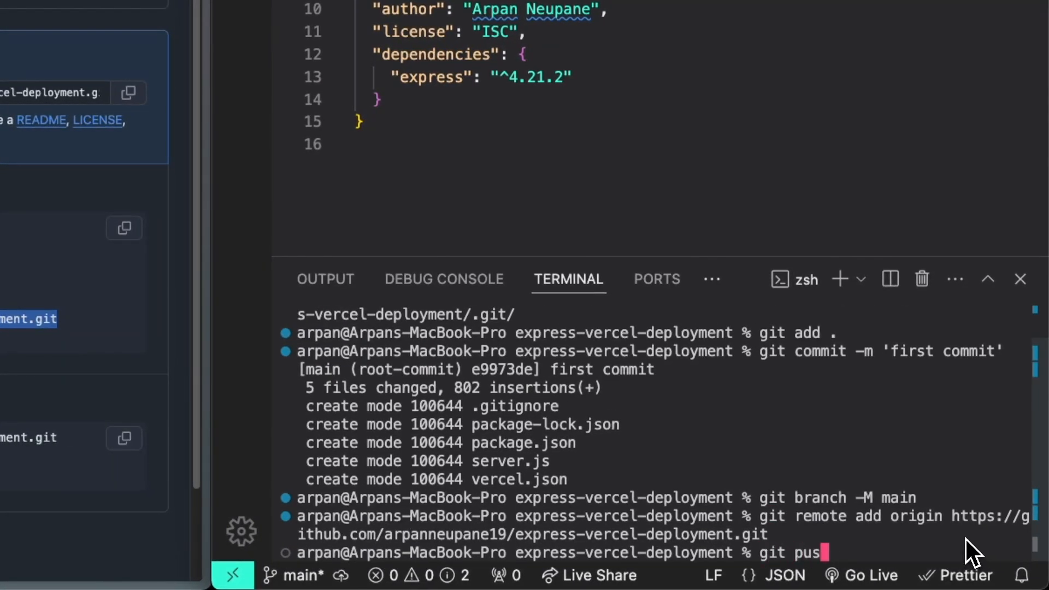
pyautogui.write('h -u origin main')
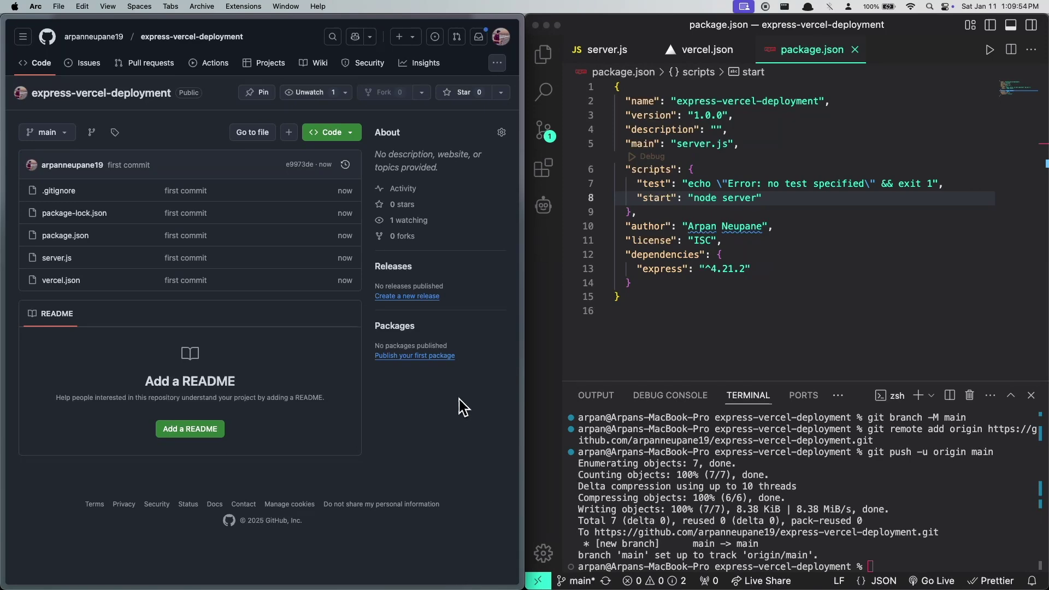
pyautogui.moveTo(98, 302)
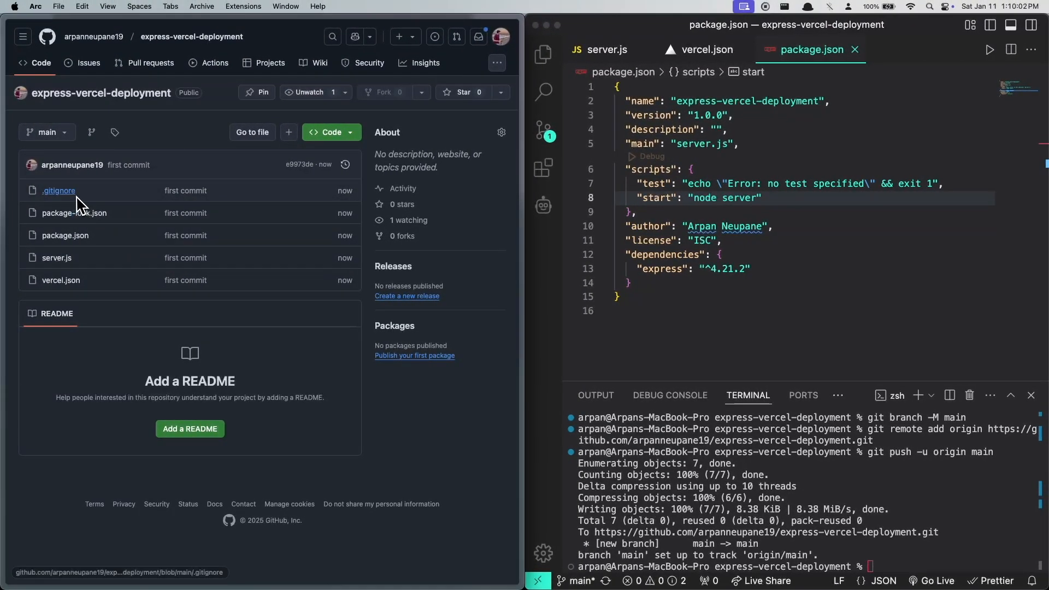
pyautogui.click(59, 190)
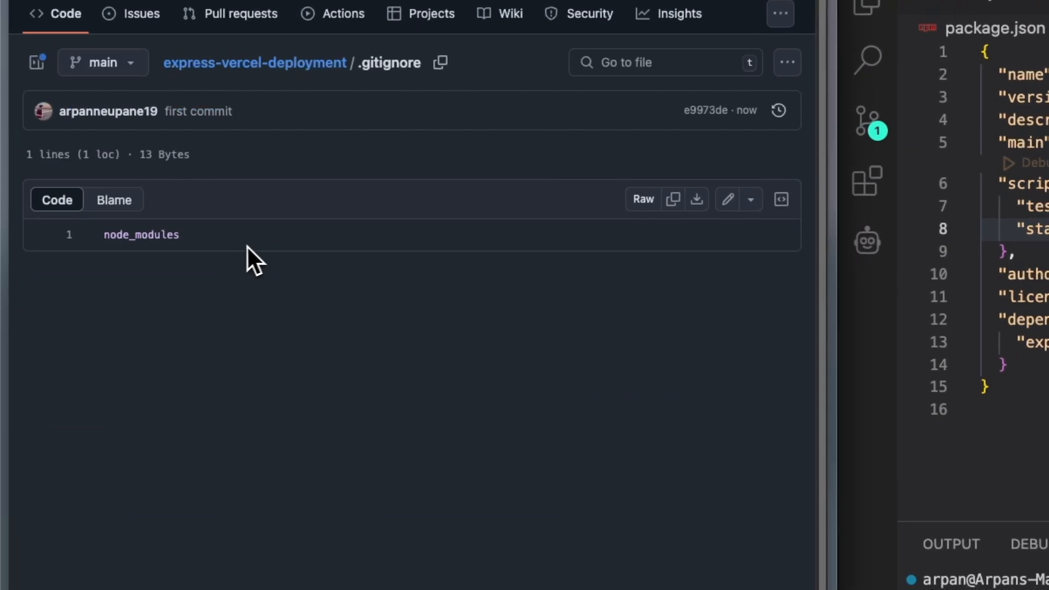
pyautogui.click(253, 62)
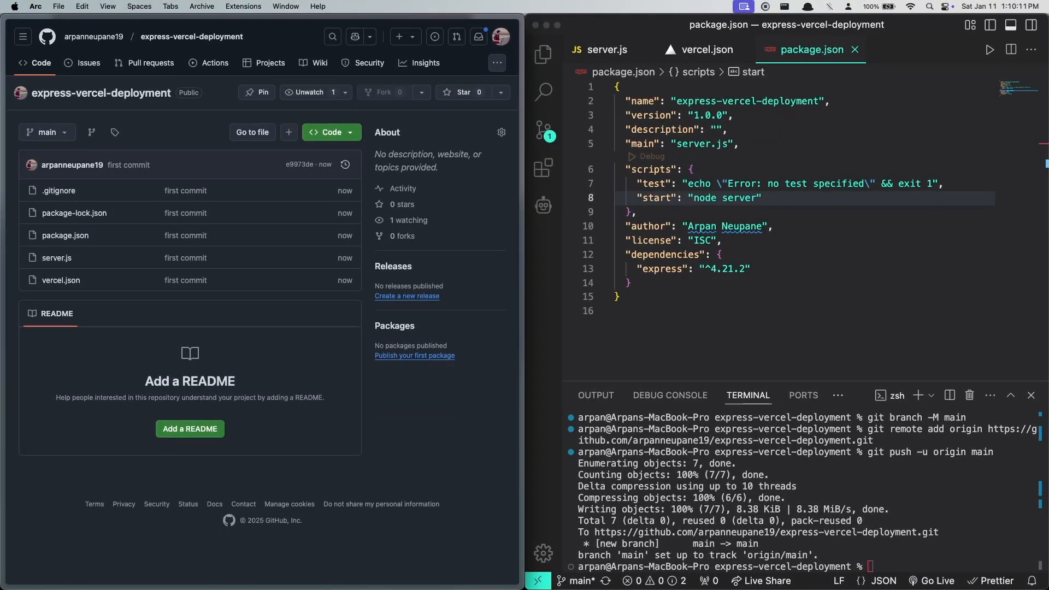
pyautogui.moveTo(287, 318)
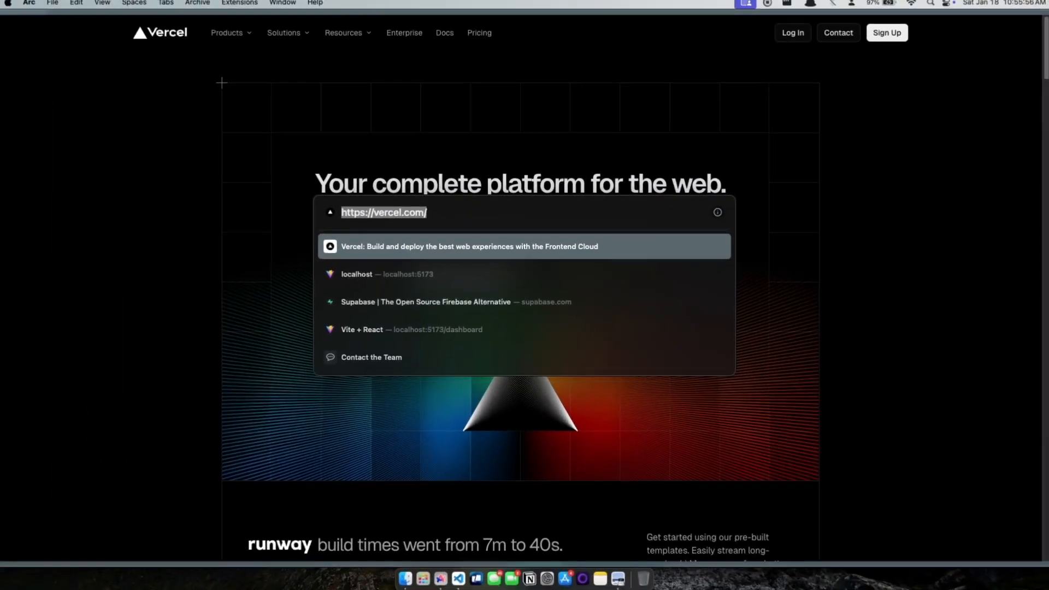
# Step: Start Vercel sign-up and choose the personal projects (Hobby) plan
pyautogui.press('escape')
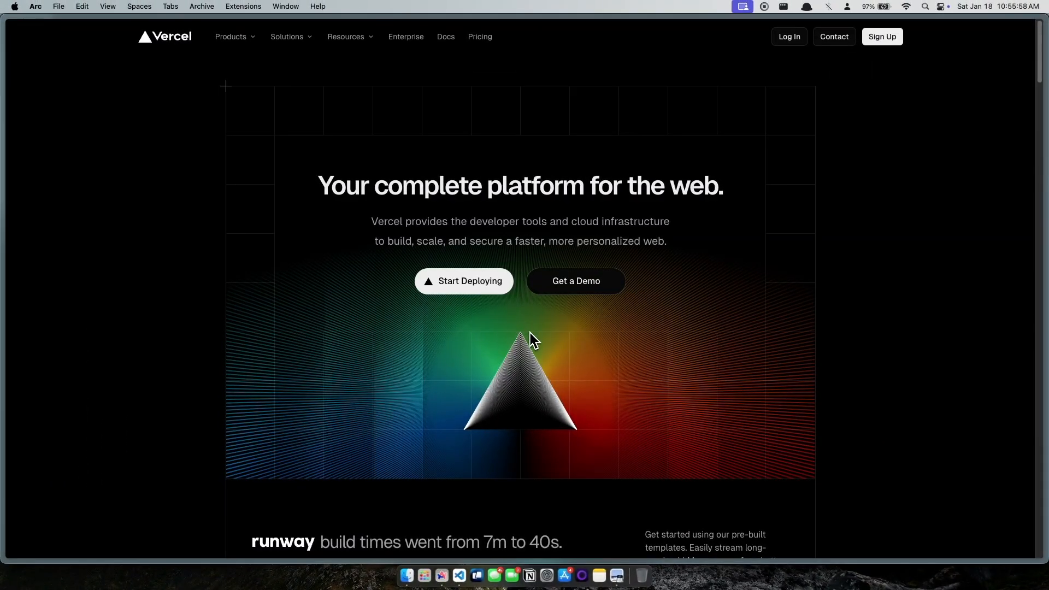
pyautogui.moveTo(857, 127)
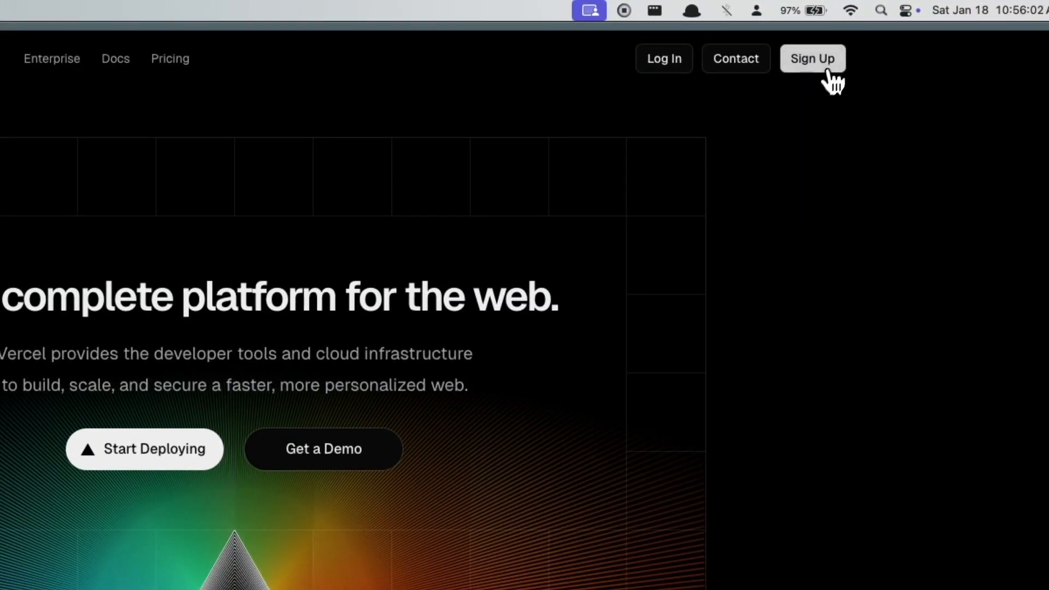
pyautogui.click(812, 58)
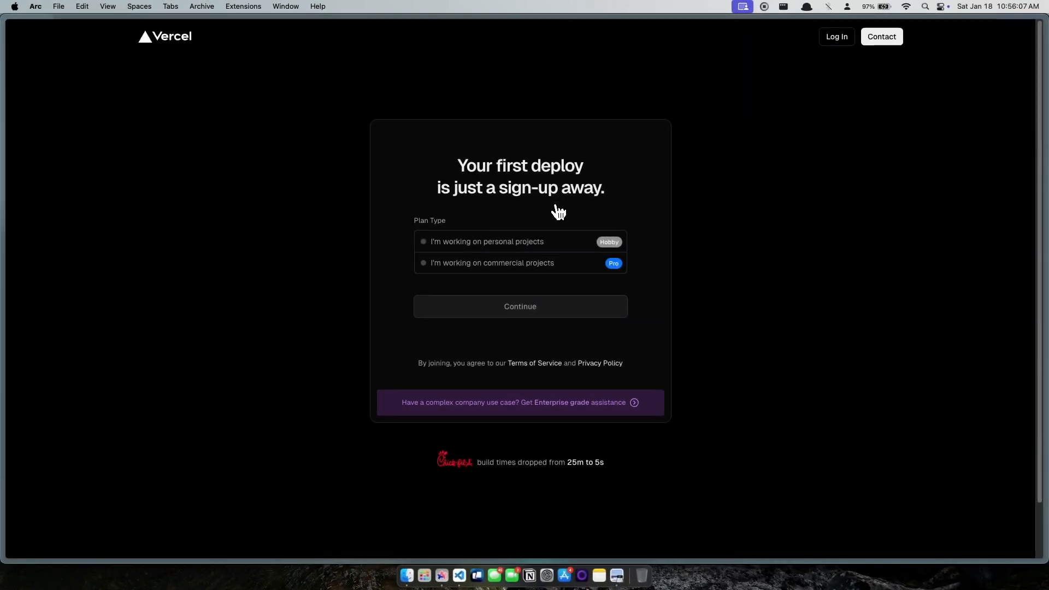
pyautogui.moveTo(561, 238)
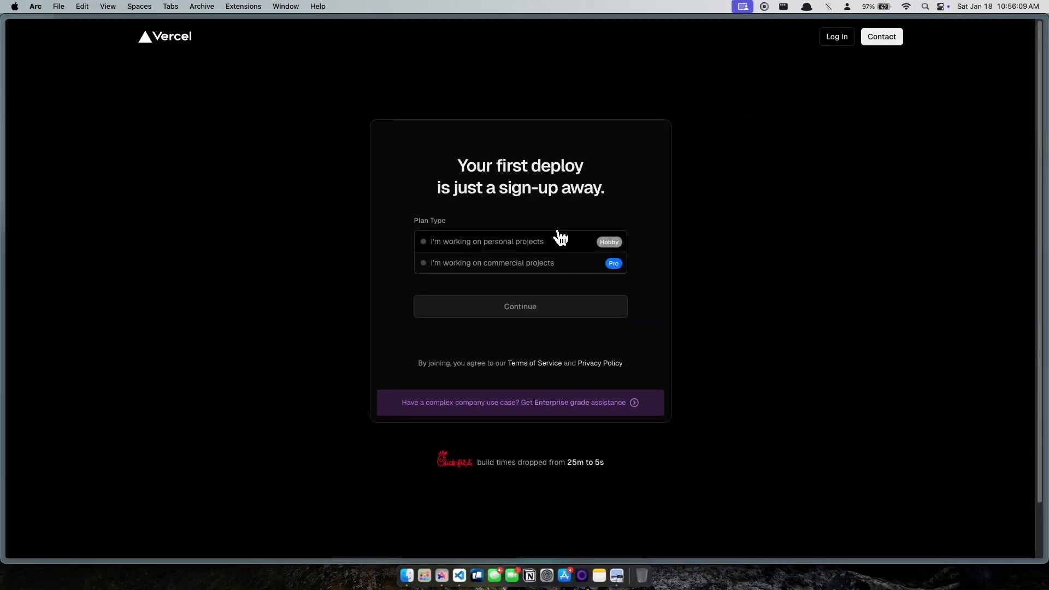
pyautogui.click(424, 241)
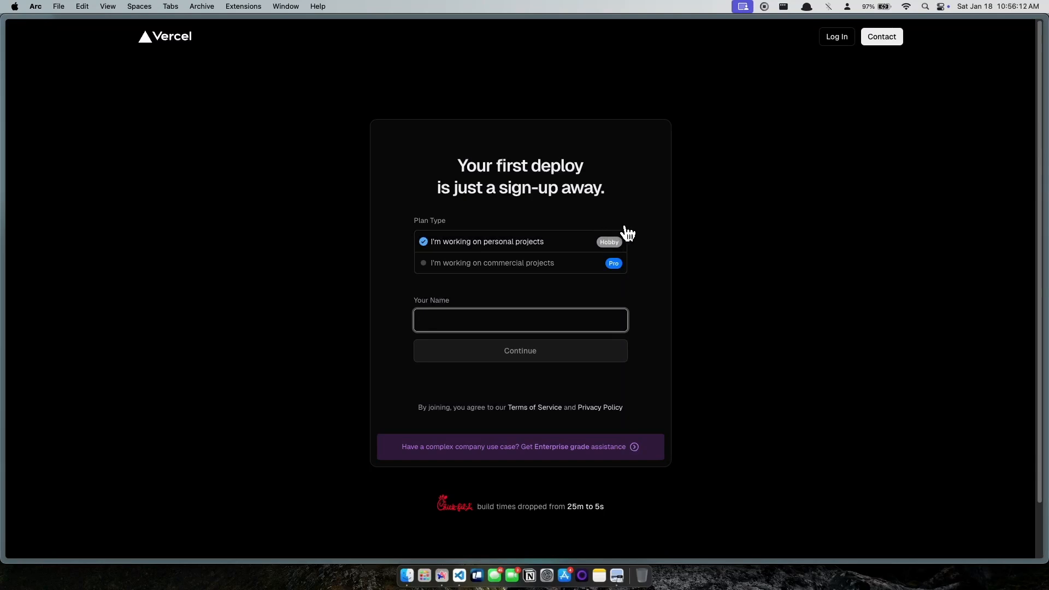
pyautogui.moveTo(838, 79)
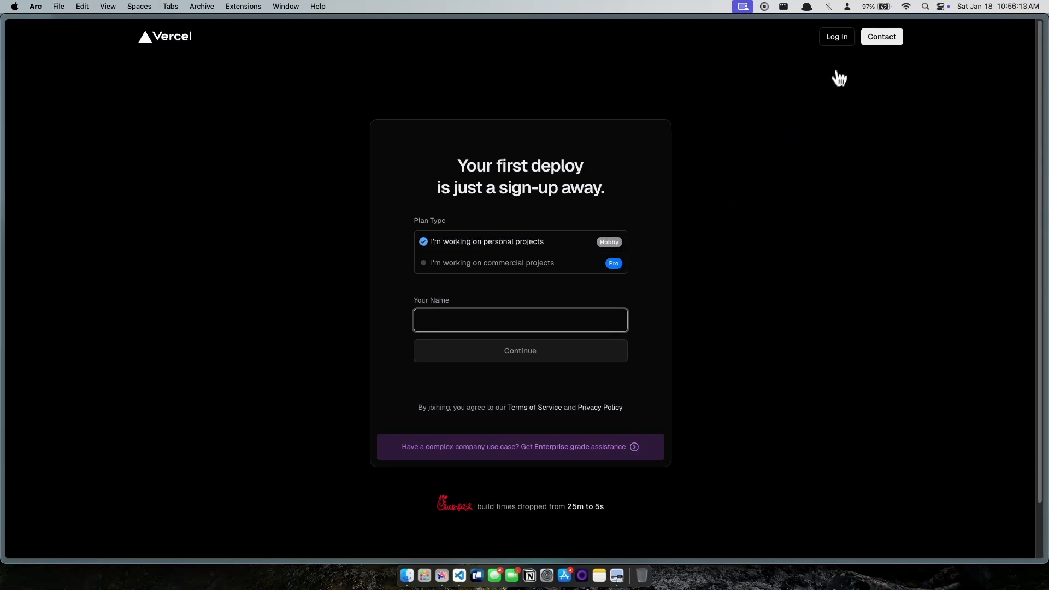
# Step: Switch from signing up to the Vercel log-in page
pyautogui.click(836, 36)
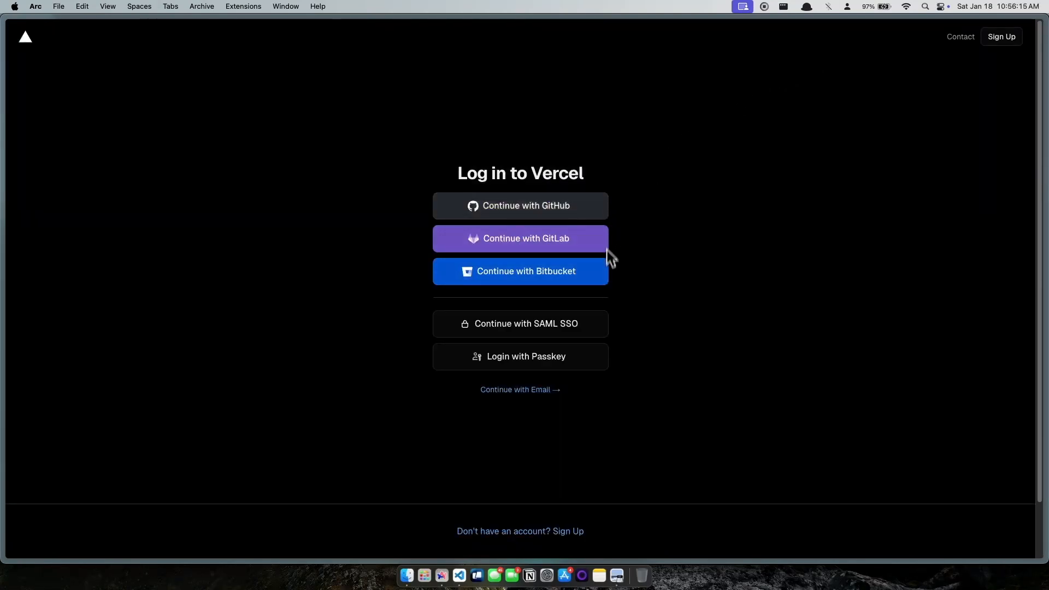
pyautogui.moveTo(621, 392)
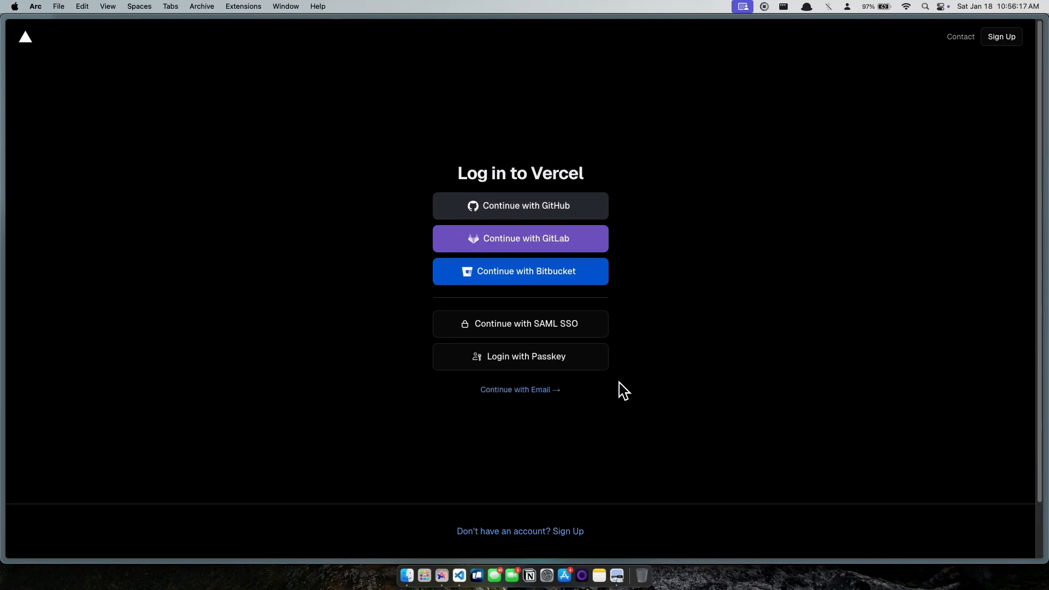
pyautogui.moveTo(627, 386)
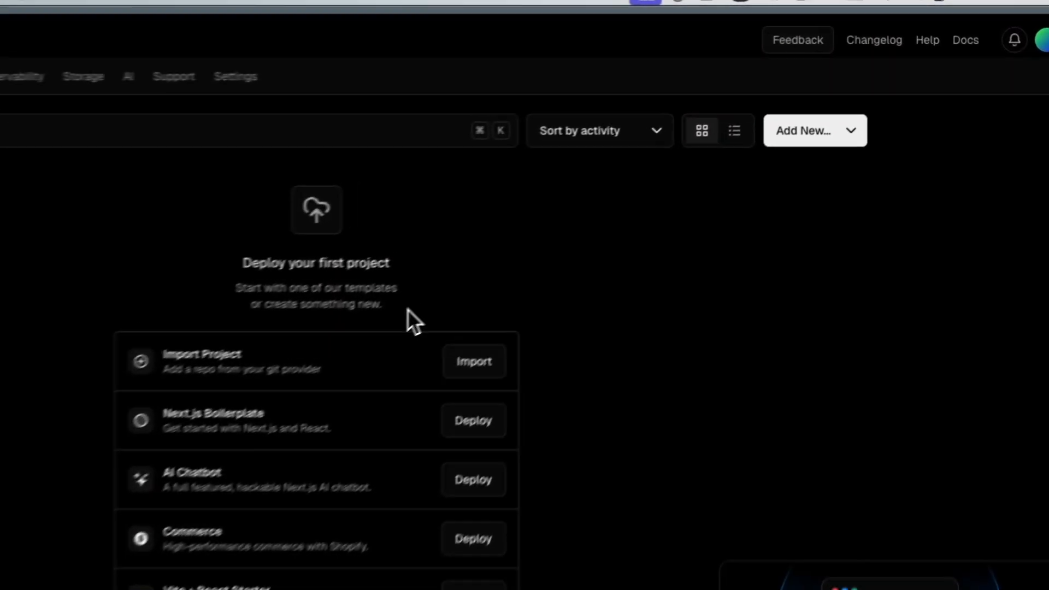
# Step: Add a new Vercel project and choose to import a repository from GitHub
pyautogui.click(814, 130)
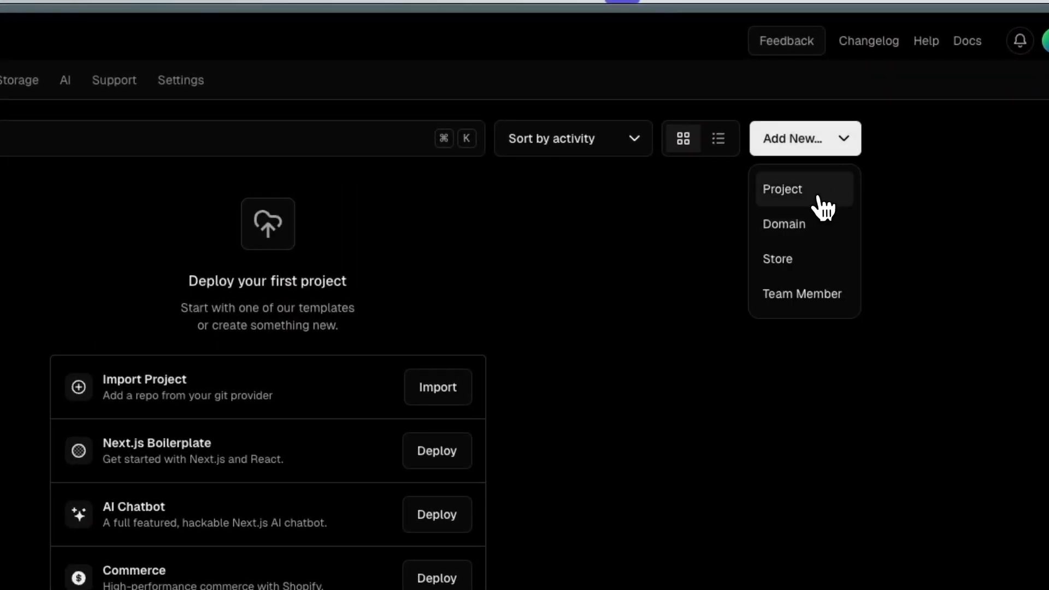
pyautogui.click(781, 189)
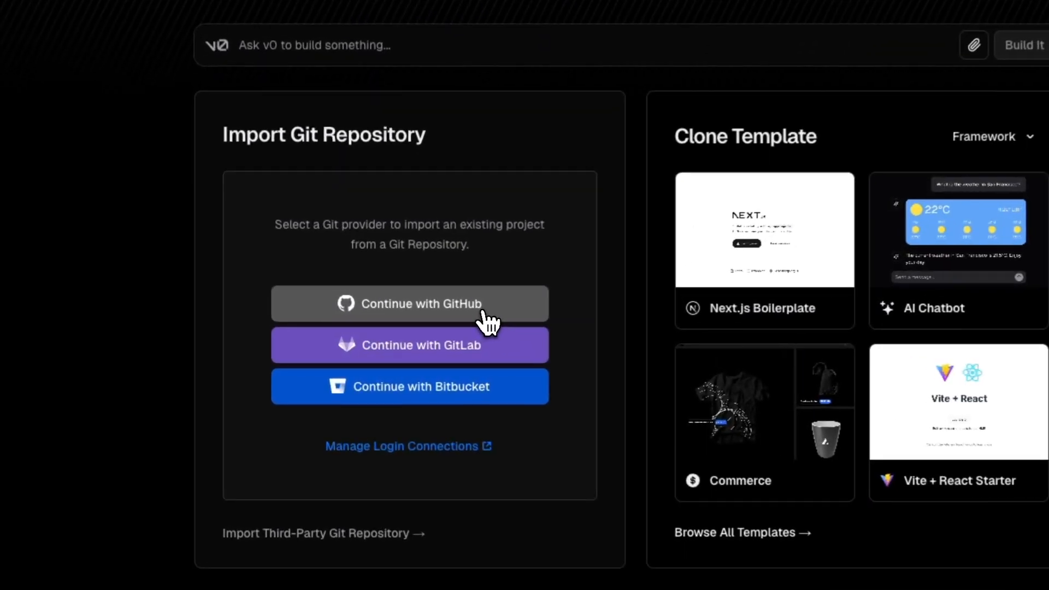
pyautogui.click(409, 303)
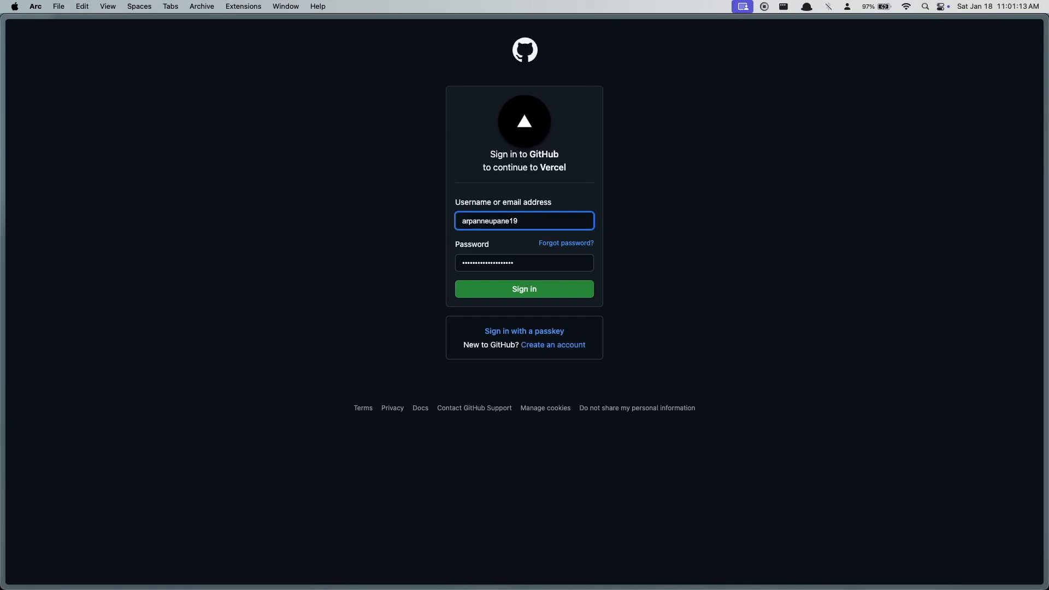
# Step: Sign in to GitHub so Vercel's import list shows the express-vercel-deployment repository
pyautogui.click(523, 289)
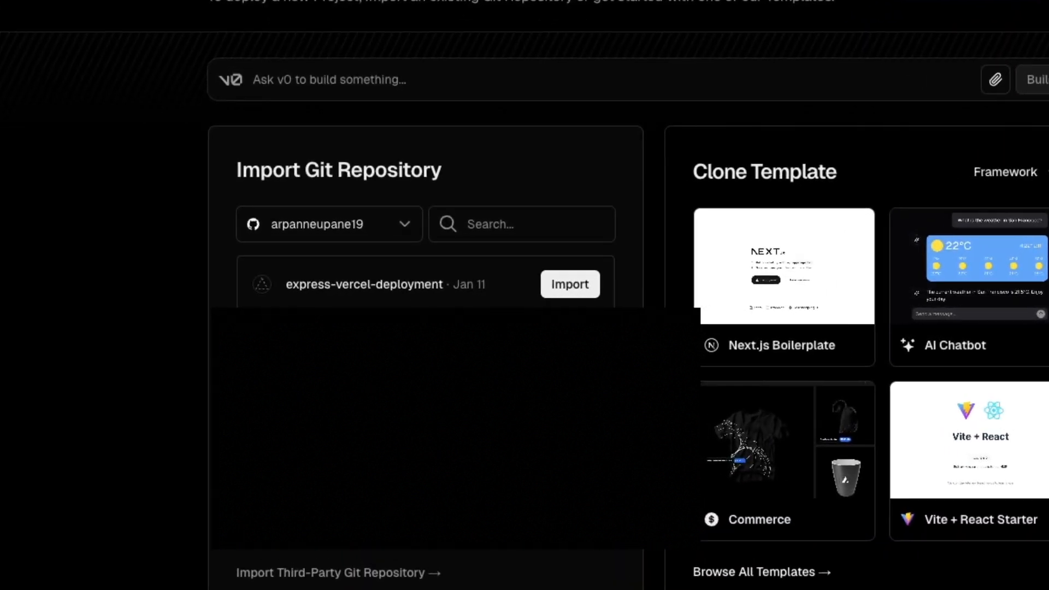
pyautogui.scroll(3)
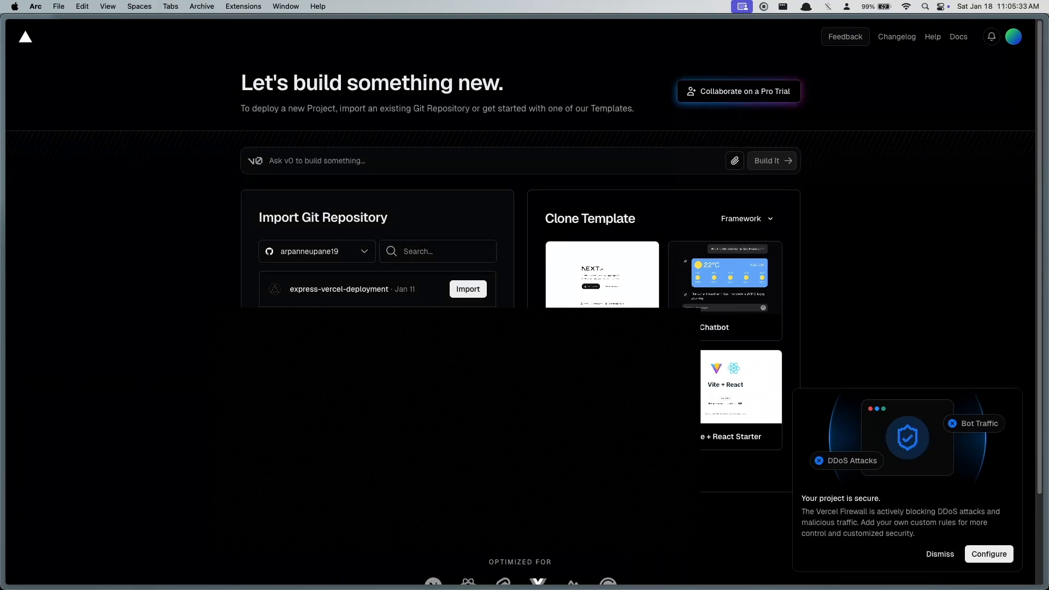
# Step: Import express-vercel-deployment, keep Framework Preset as Other, and expand Build and Output Settings
pyautogui.click(468, 289)
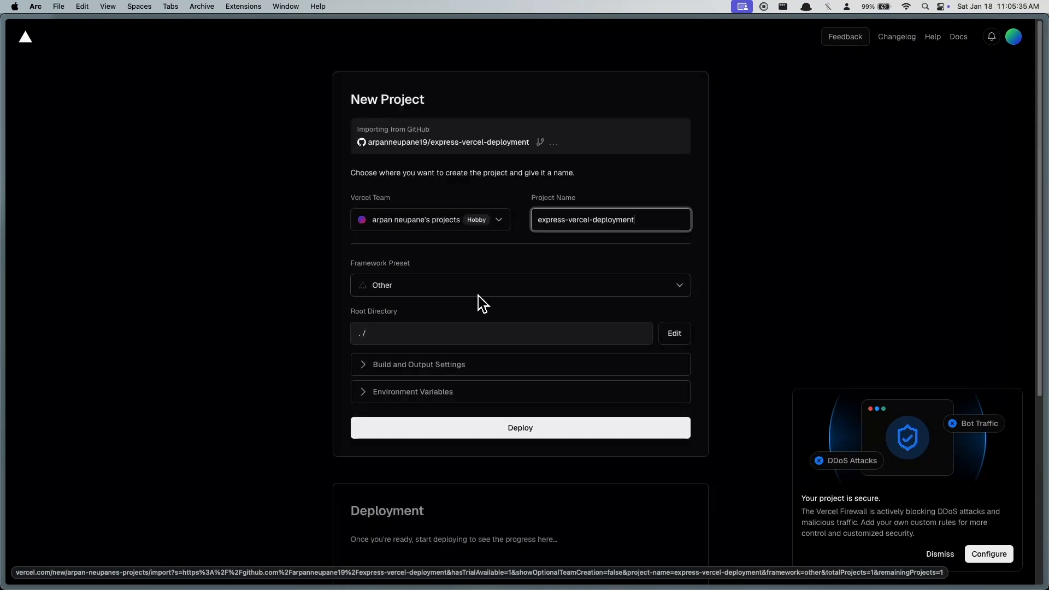
pyautogui.moveTo(577, 267)
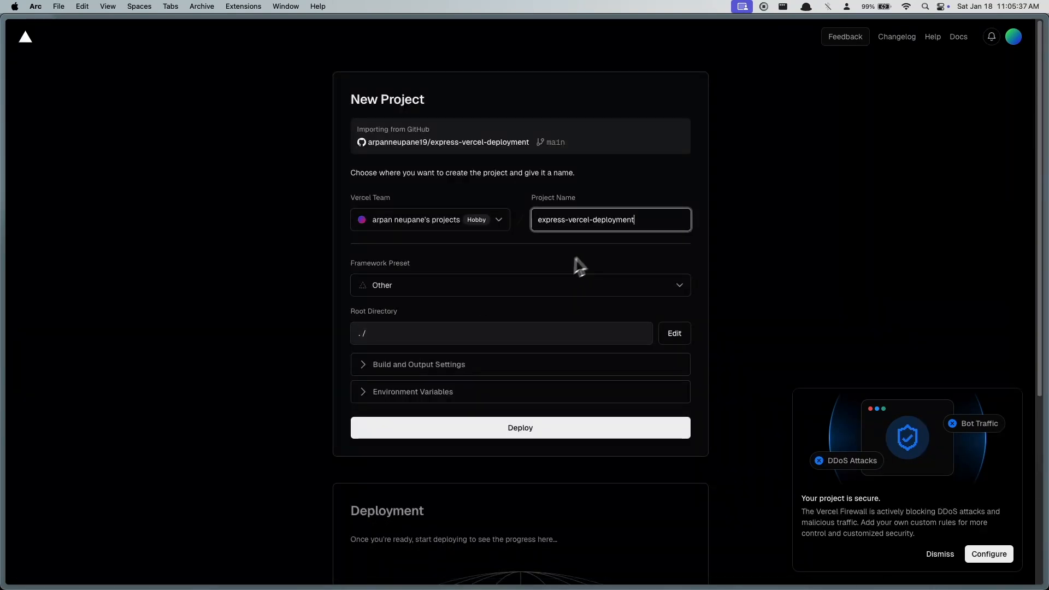
pyautogui.moveTo(646, 234)
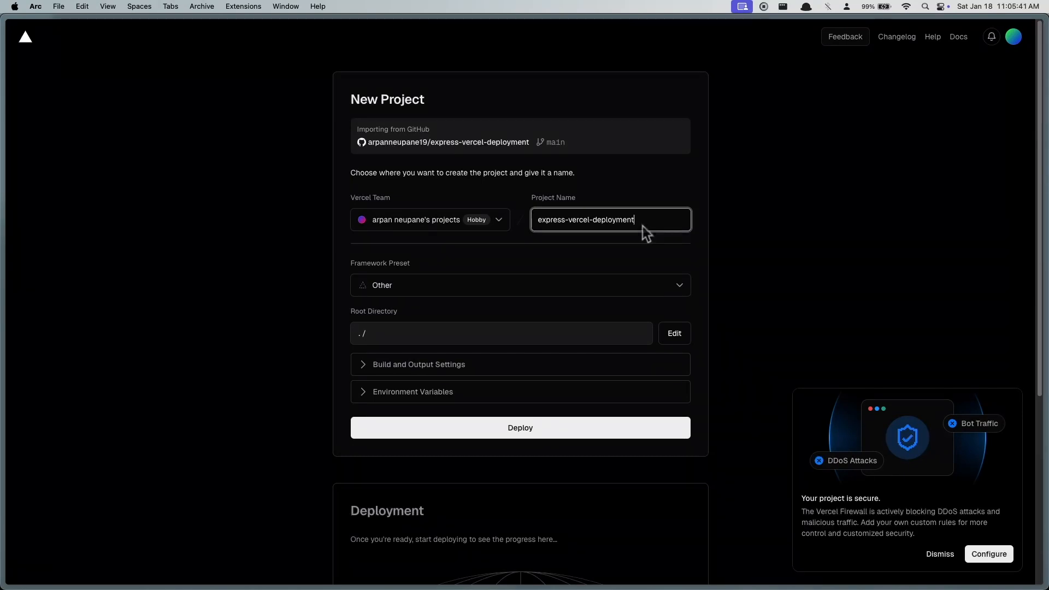
pyautogui.moveTo(413, 284)
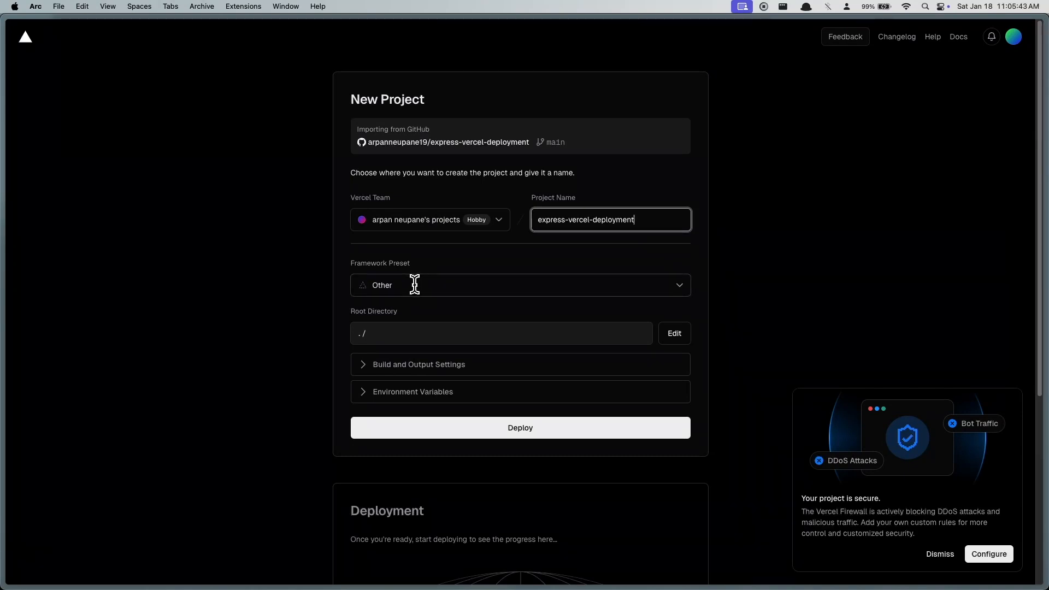
pyautogui.moveTo(413, 284)
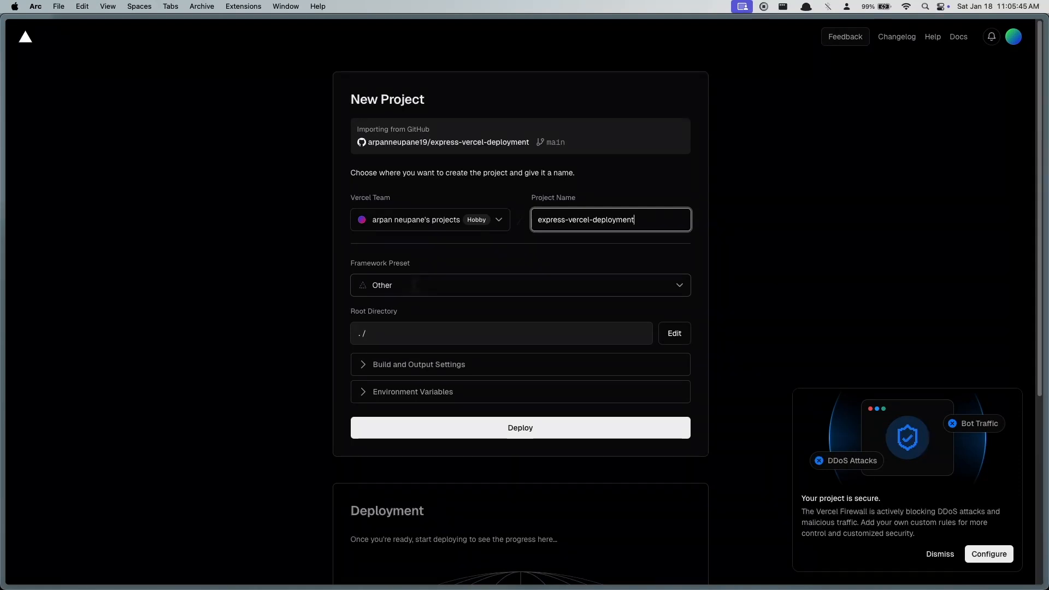
pyautogui.click(520, 285)
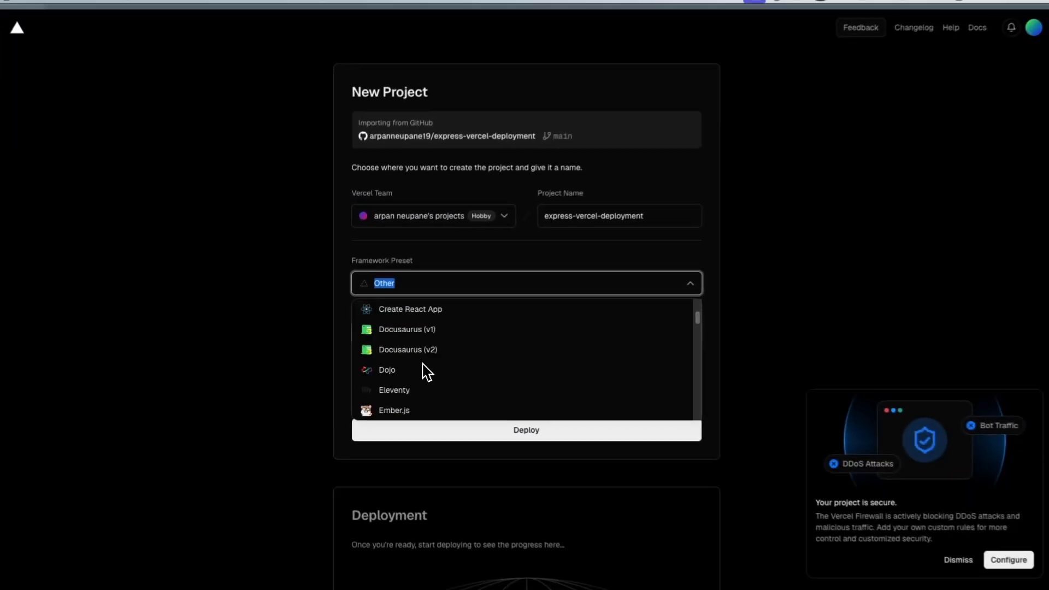
pyautogui.scroll(-3)
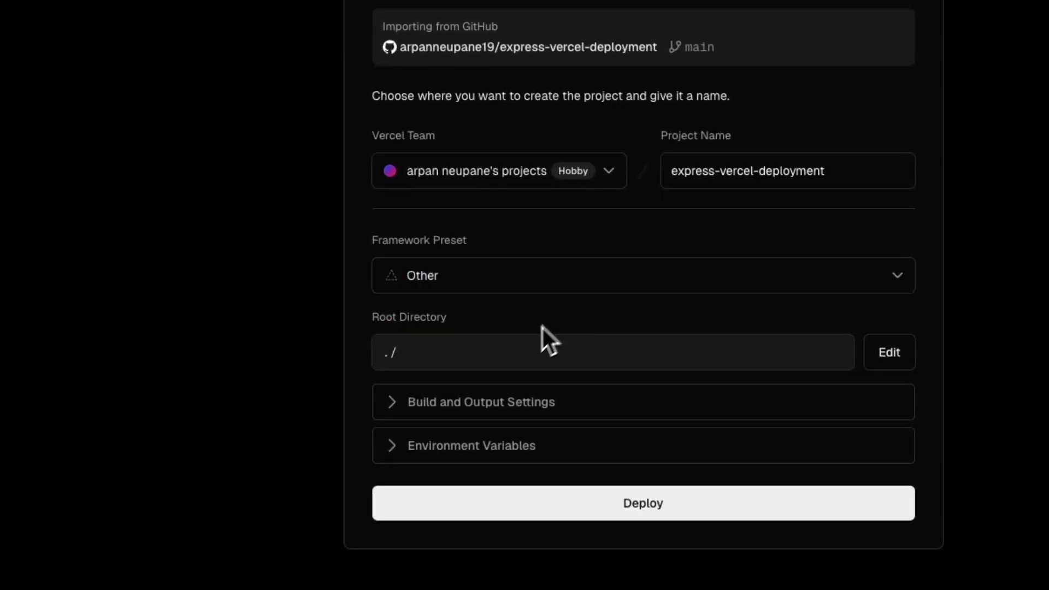
pyautogui.moveTo(428, 381)
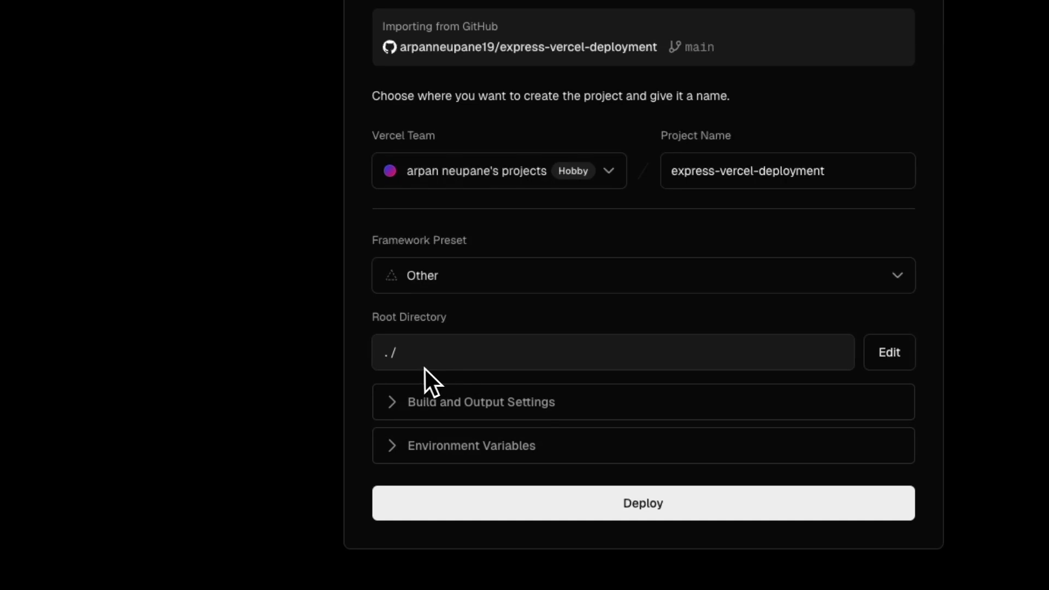
pyautogui.moveTo(397, 381)
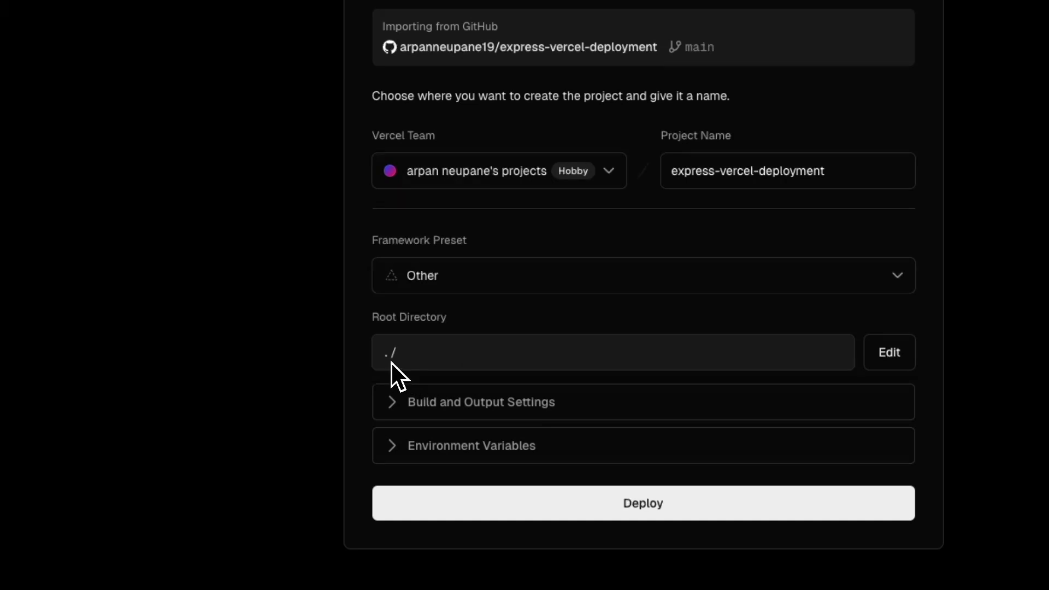
pyautogui.moveTo(407, 378)
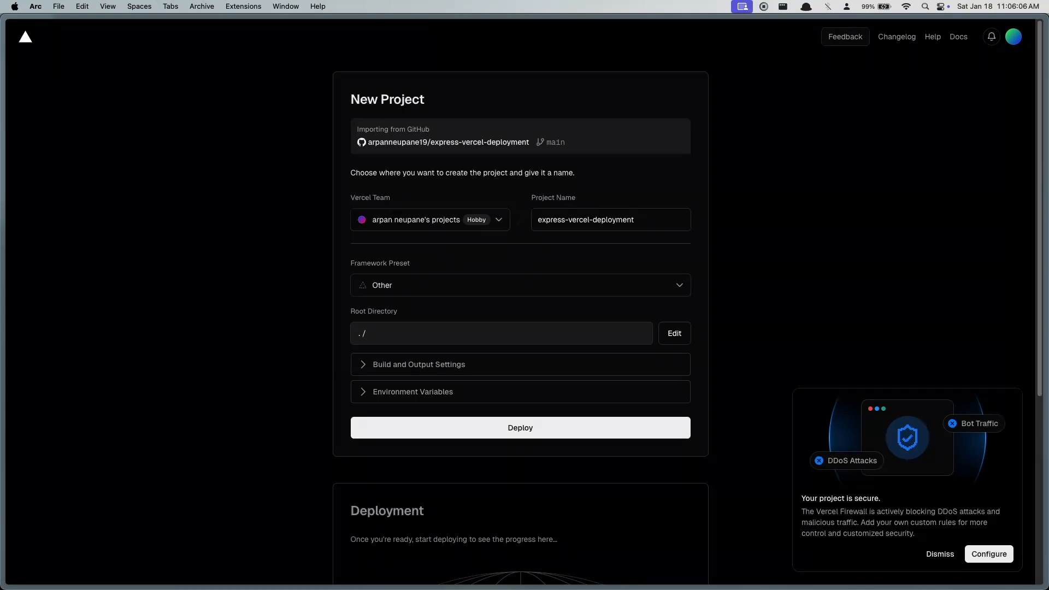
pyautogui.moveTo(371, 349)
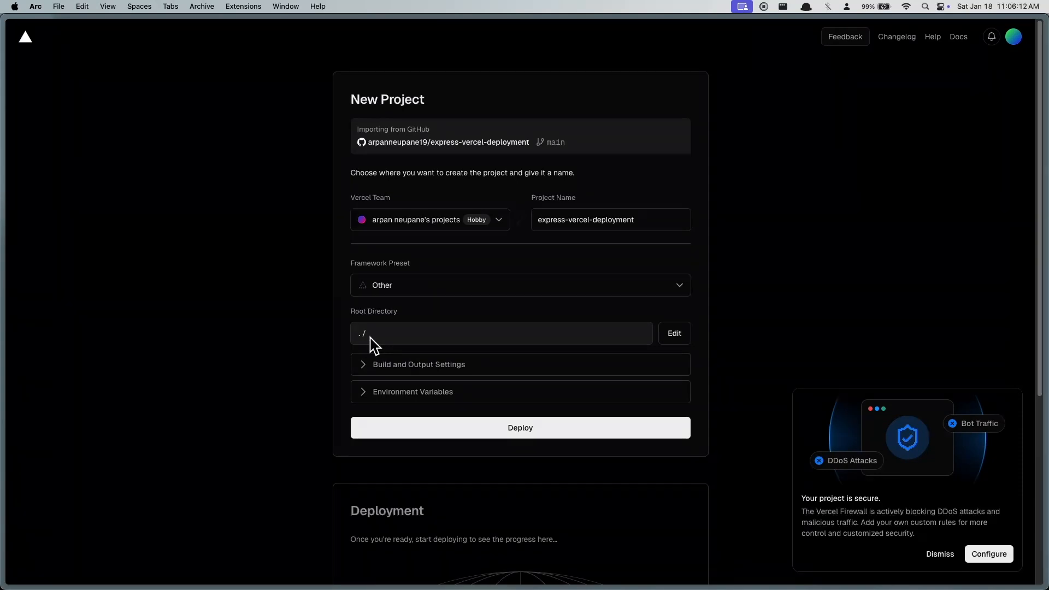
pyautogui.click(419, 364)
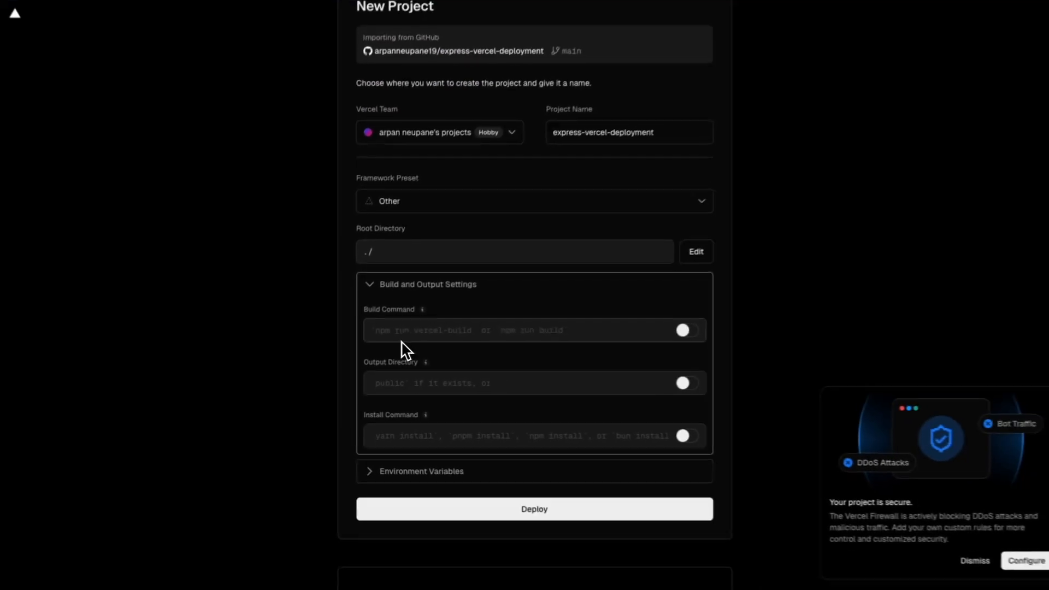
# Step: Expand the Environment Variables section, leaving the example key-value entry unchanged, with Deploy in view
pyautogui.scroll(-3)
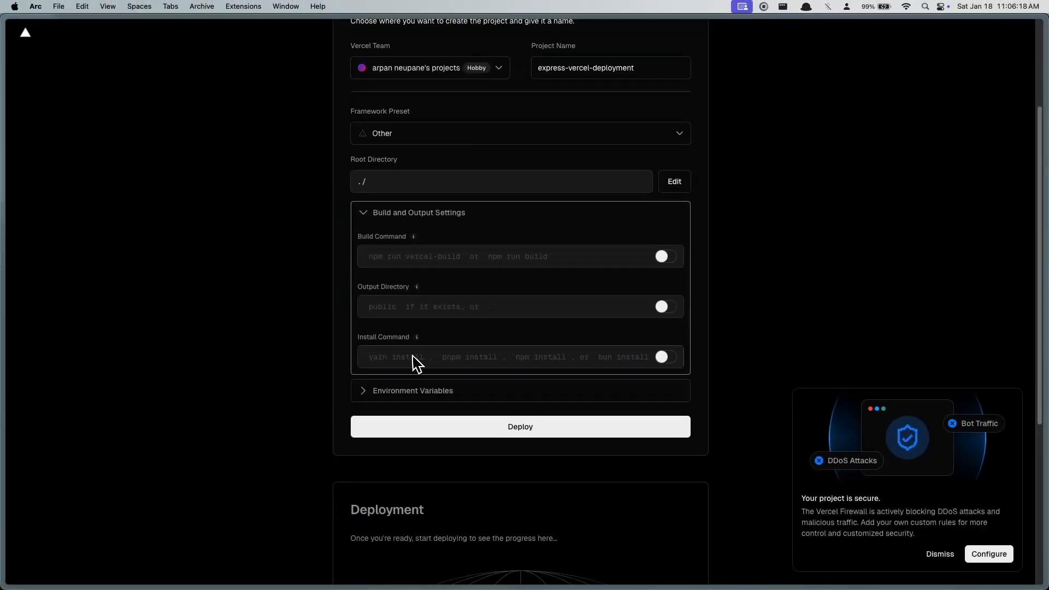
pyautogui.click(412, 390)
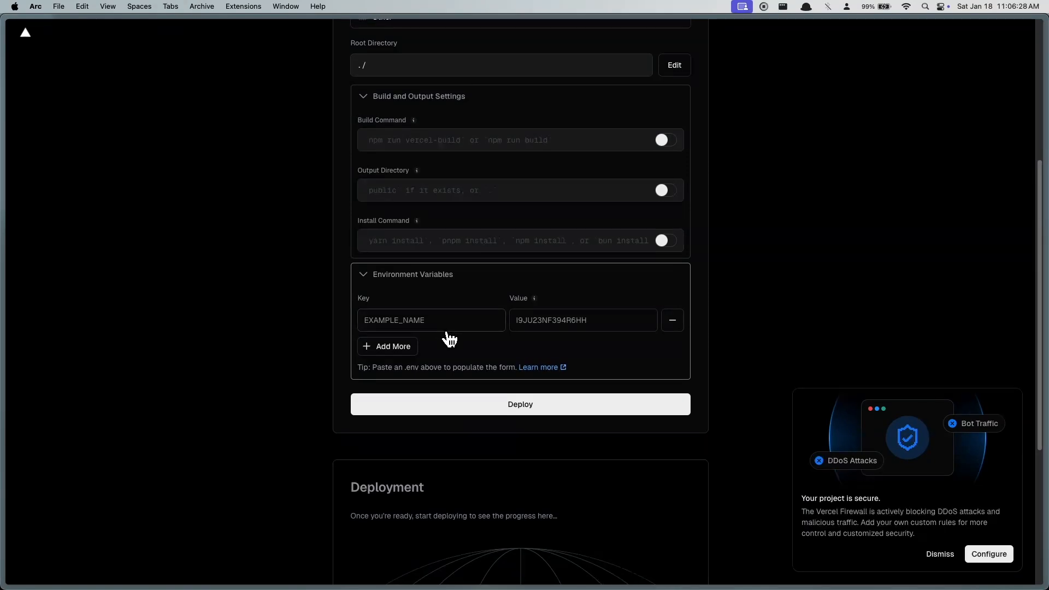
pyautogui.scroll(-3)
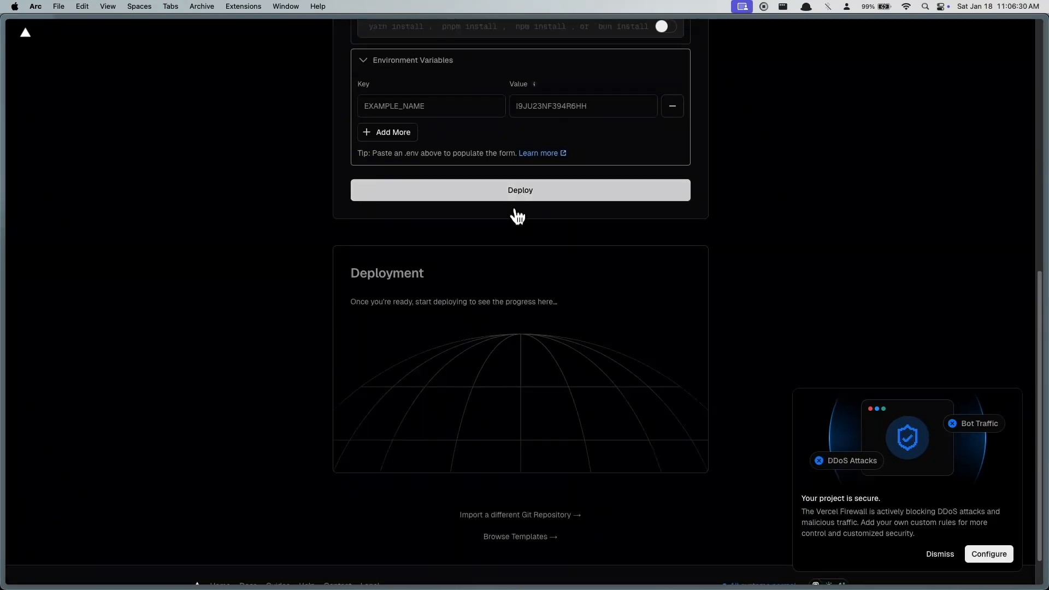
# Step: Deploy the express-vercel-deployment project and watch the build logs install dependencies
pyautogui.click(520, 190)
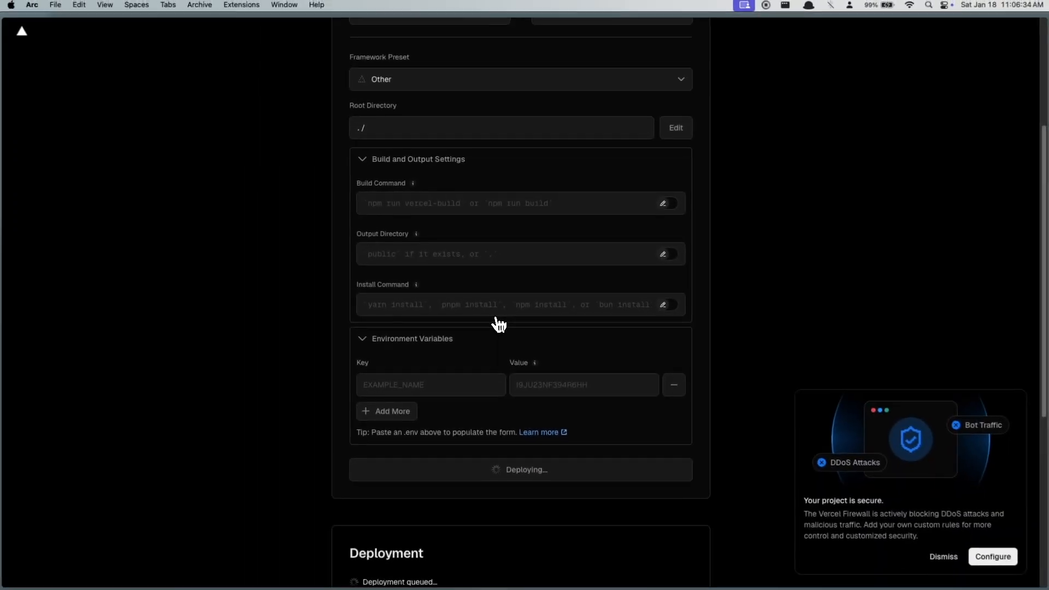
pyautogui.scroll(-3)
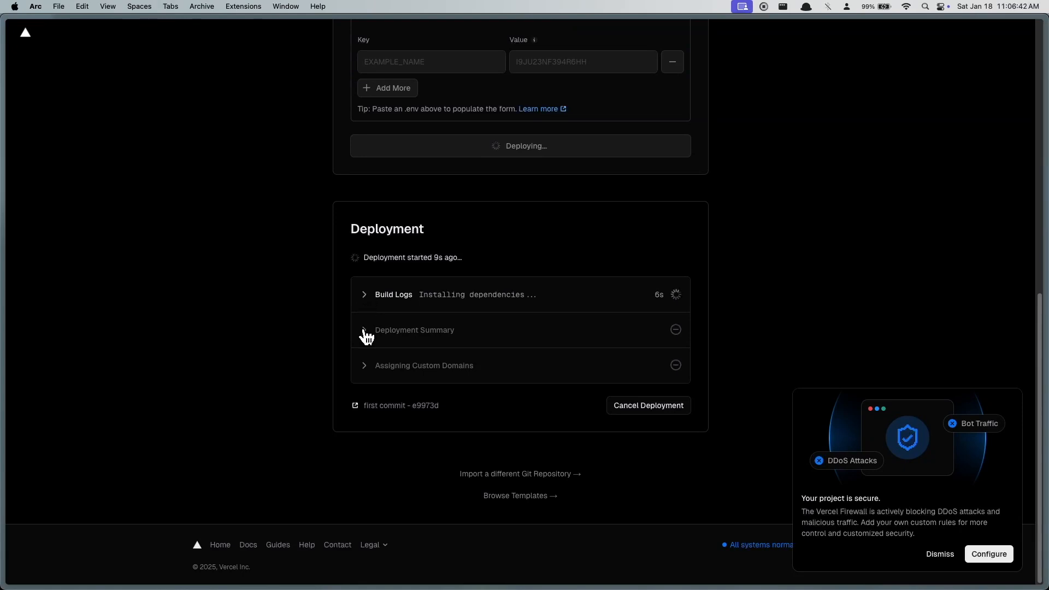
pyautogui.moveTo(373, 347)
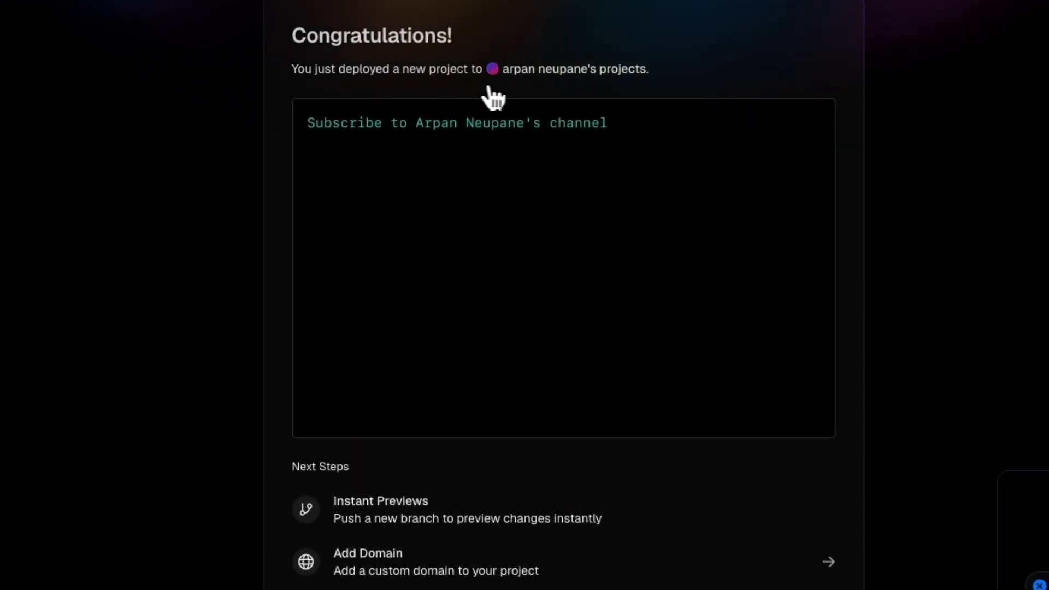
# Step: Continue to the project dashboard showing the production deployment Ready on its vercel.app domain
pyautogui.scroll(-3)
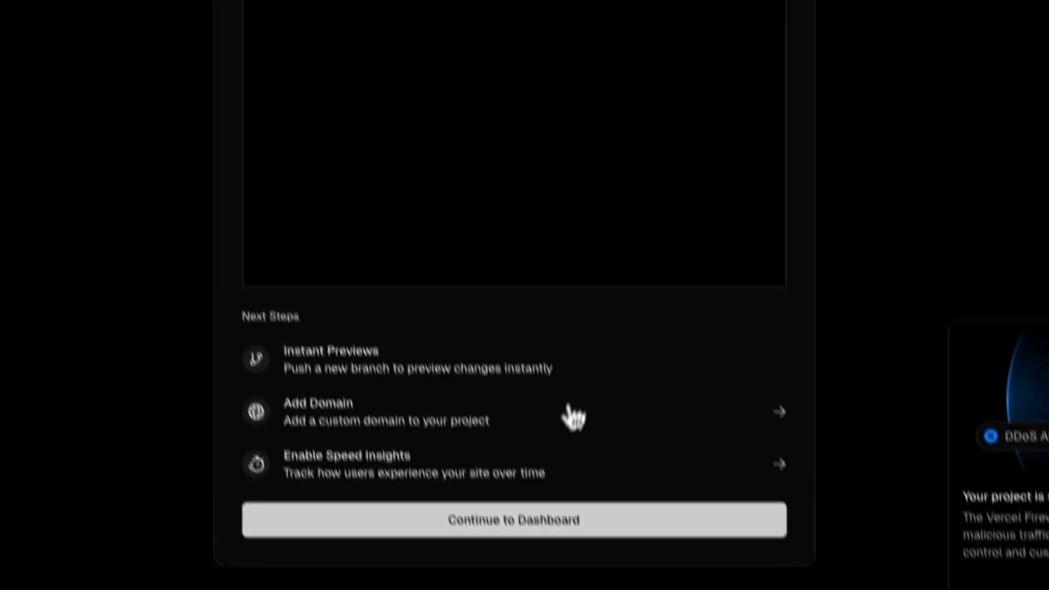
pyautogui.click(514, 520)
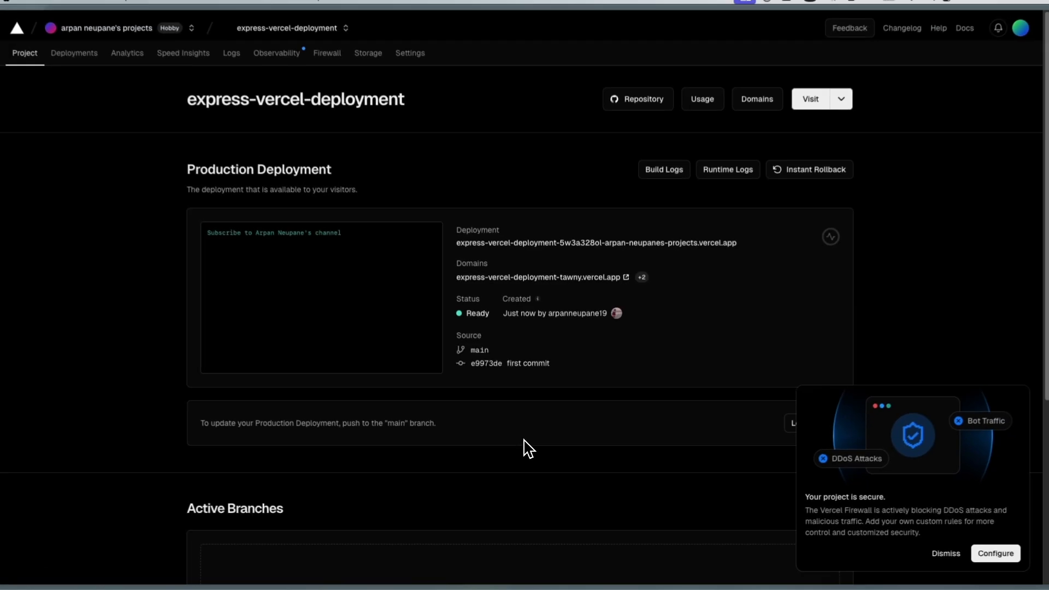